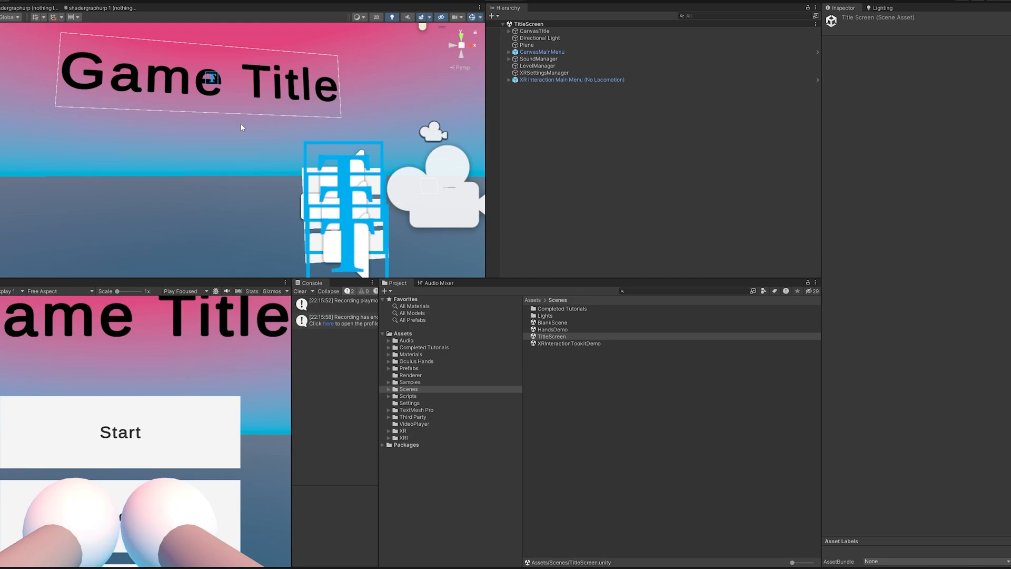
mouse_move(564, 328)
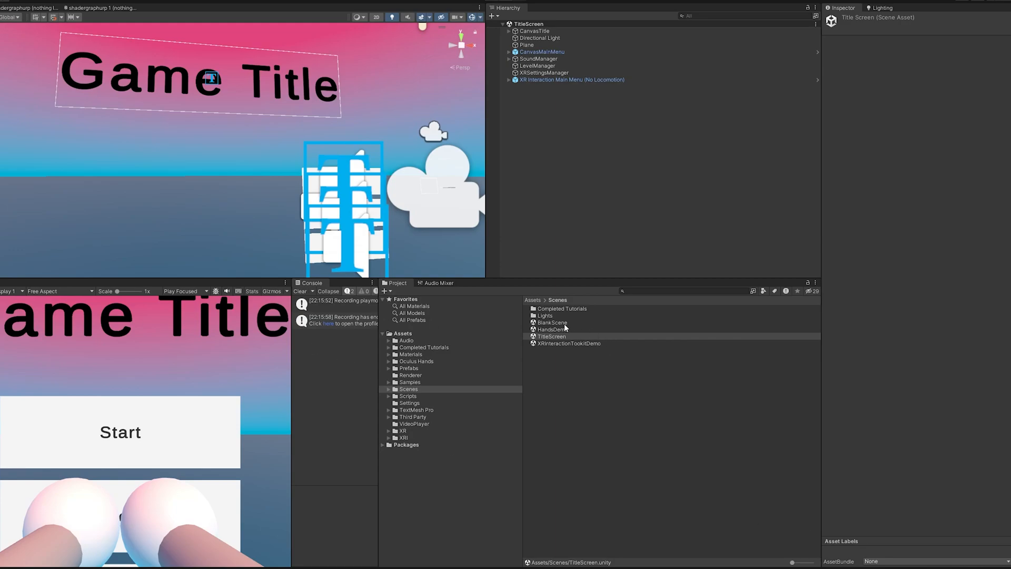
Step: Choose BlankScene in the Scenes folder as the base for the new Grab Move Provider scene
left_click(551, 323)
type("Grab Move Provider")
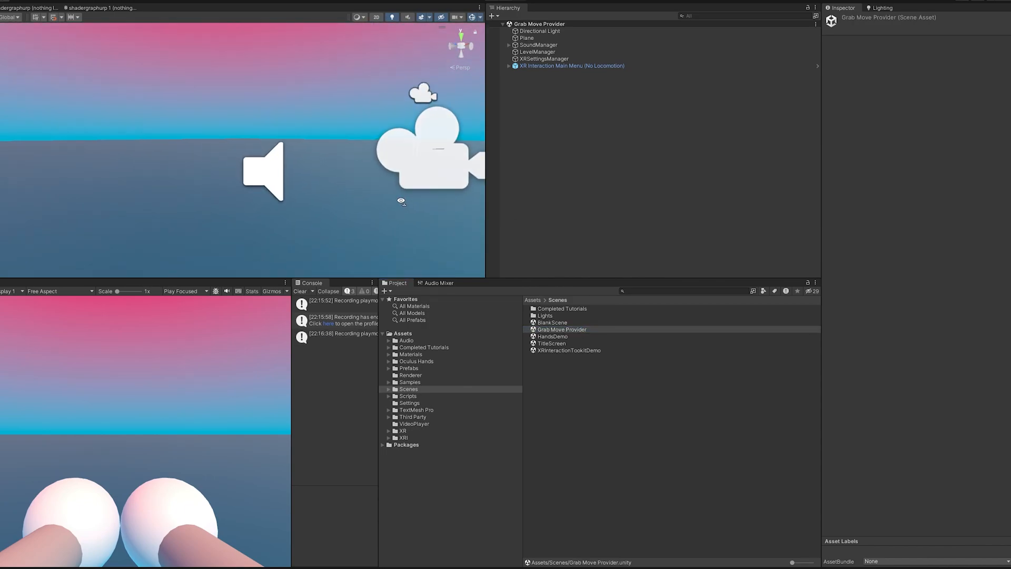
Step: Remove the no-locomotion main menu rig and search the project for the XR Interaction Setup prefab
left_click(566, 66)
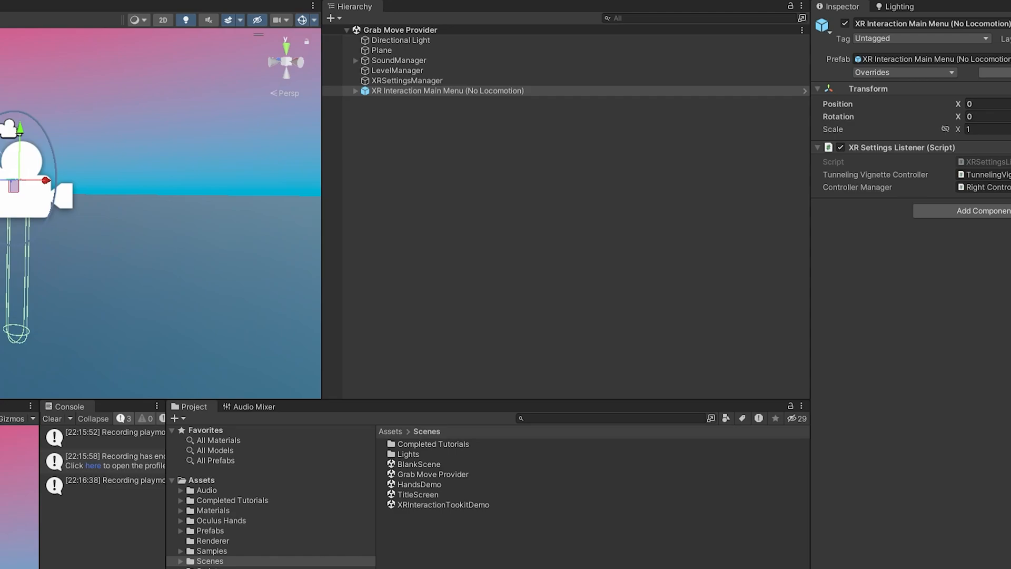
left_click(447, 91)
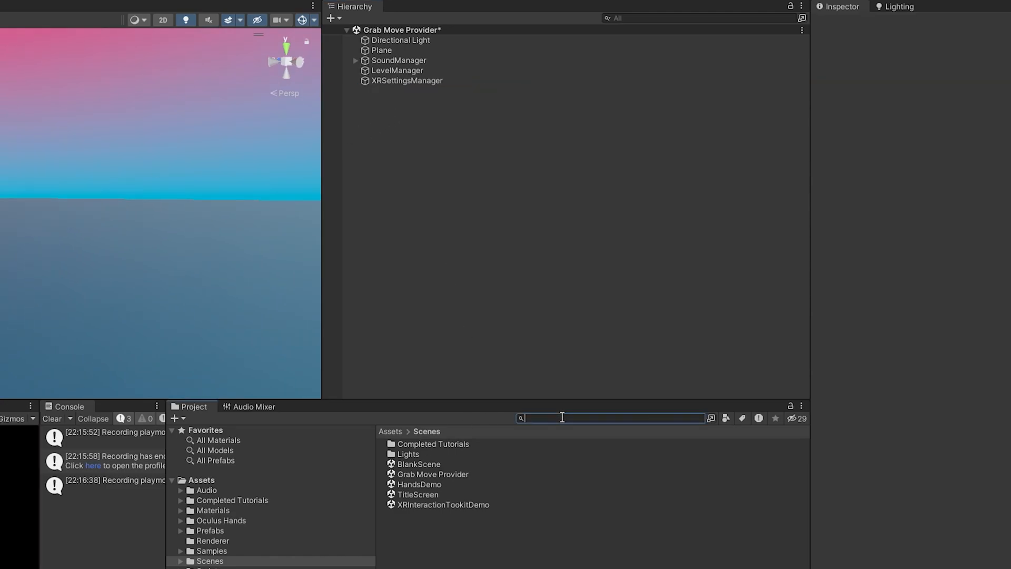
type("xr setup")
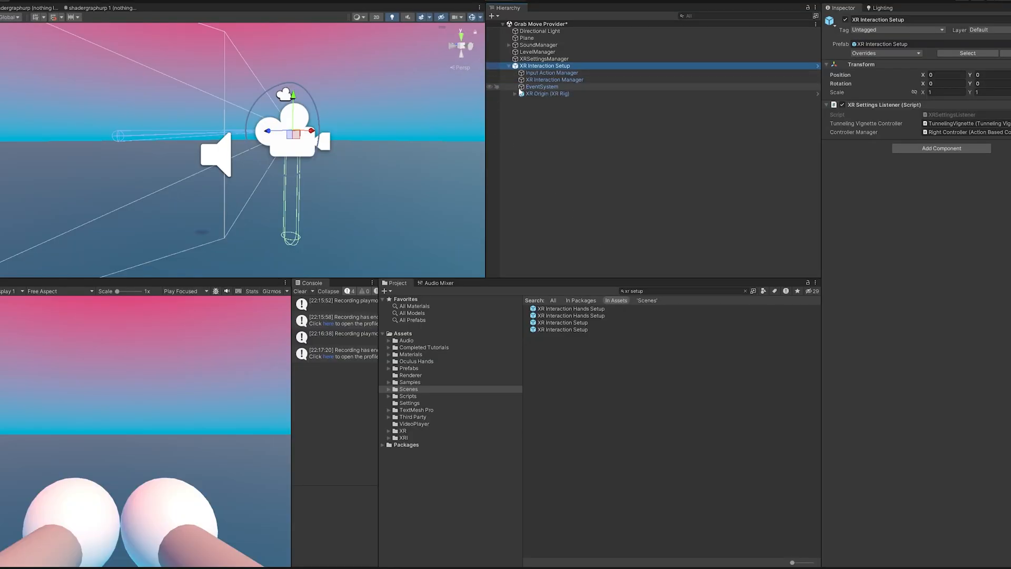
Step: Expand the XR Origin rig, clear the asset search and select the Grab Move object under Locomotion System
left_click(547, 94)
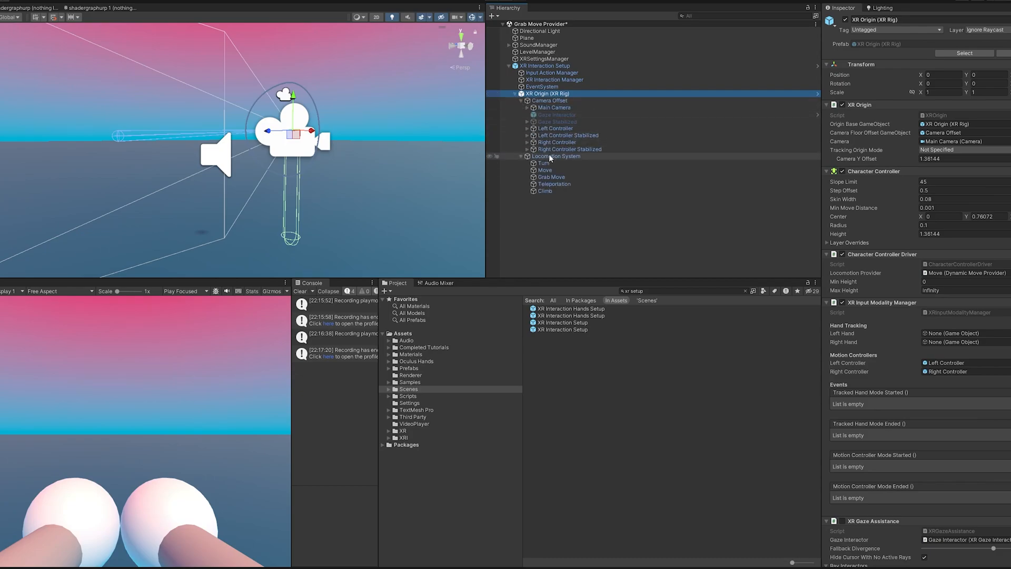
left_click(561, 330)
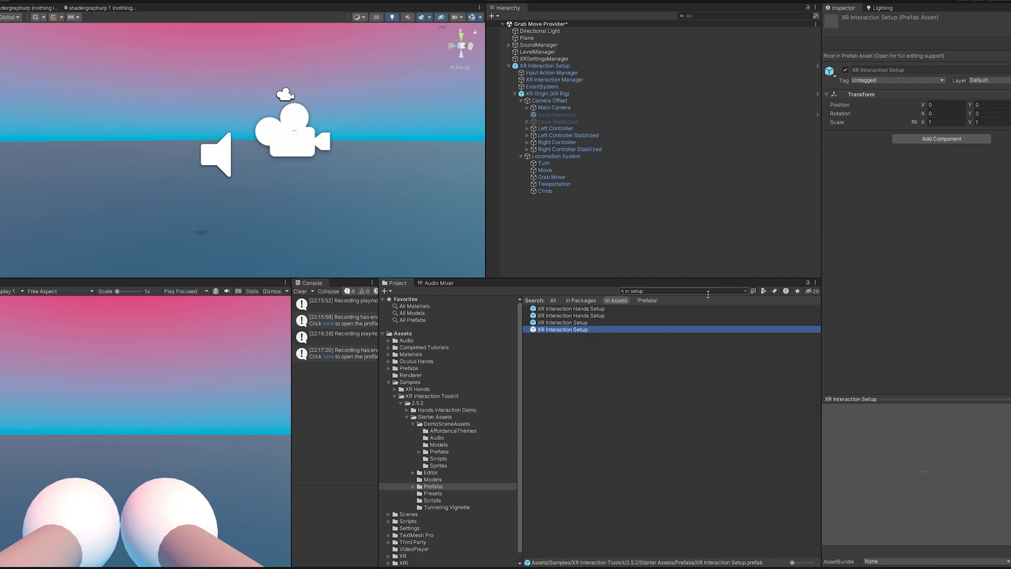
left_click(745, 291)
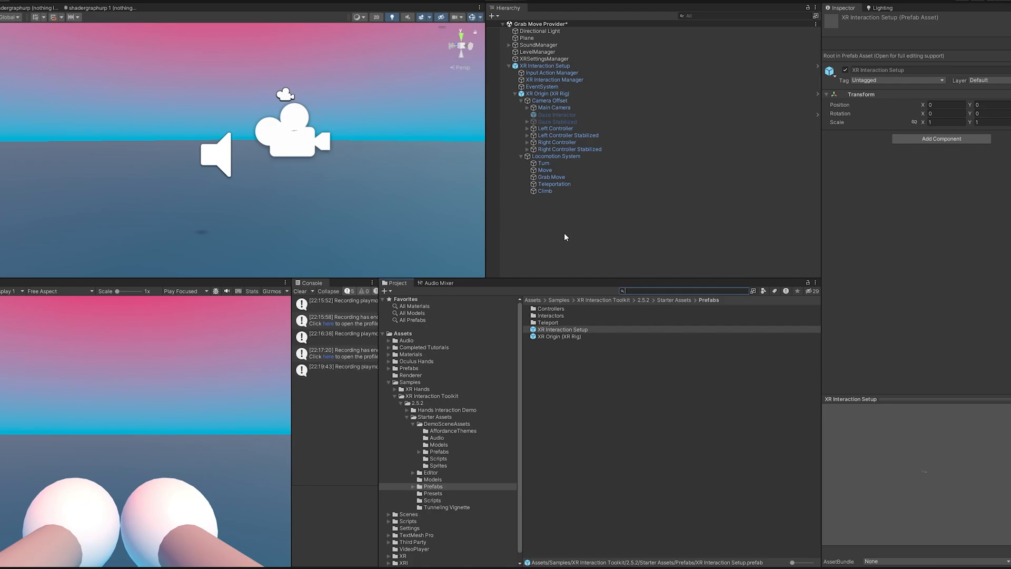
left_click(550, 177)
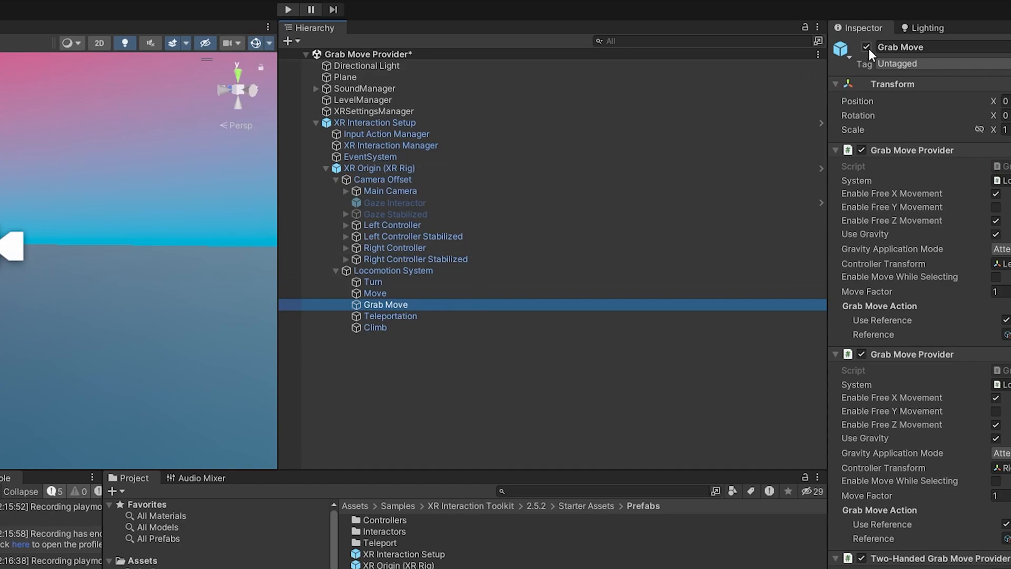
Step: Disable the old Grab Move object and create a new Grab Move Provider object under Locomotion System
left_click(866, 46)
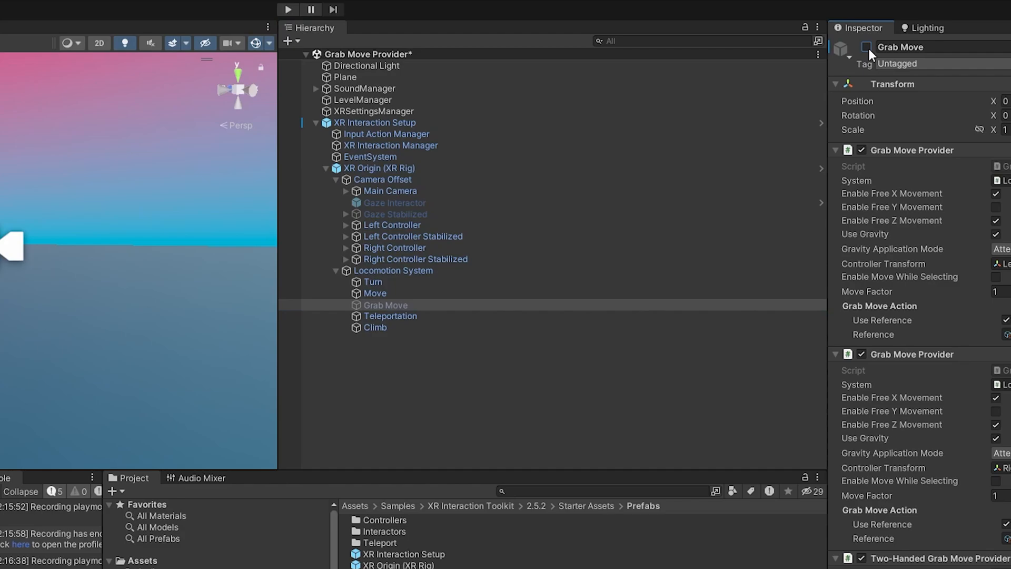
right_click(392, 271)
type("Grab Move Provider")
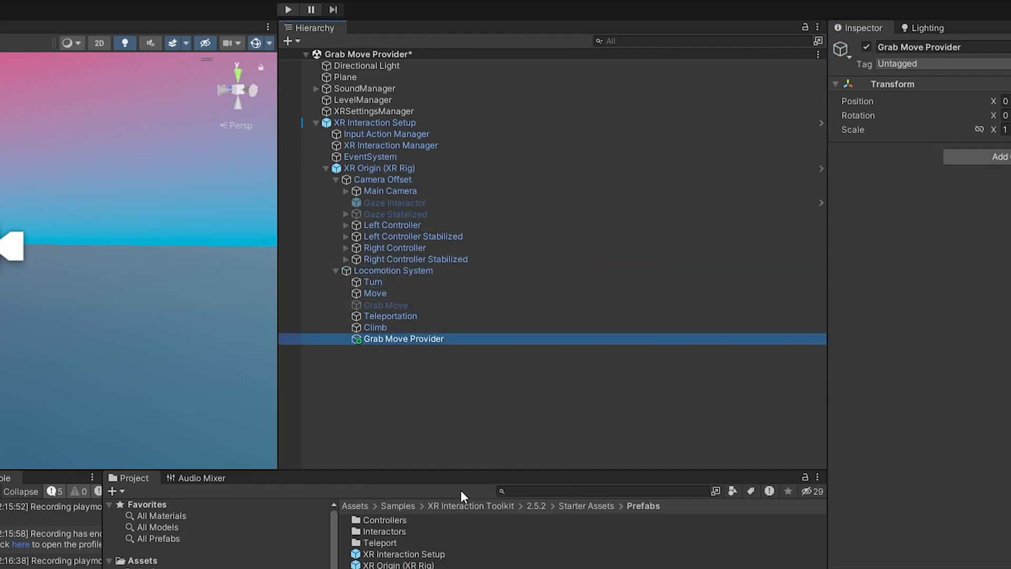
type("climb")
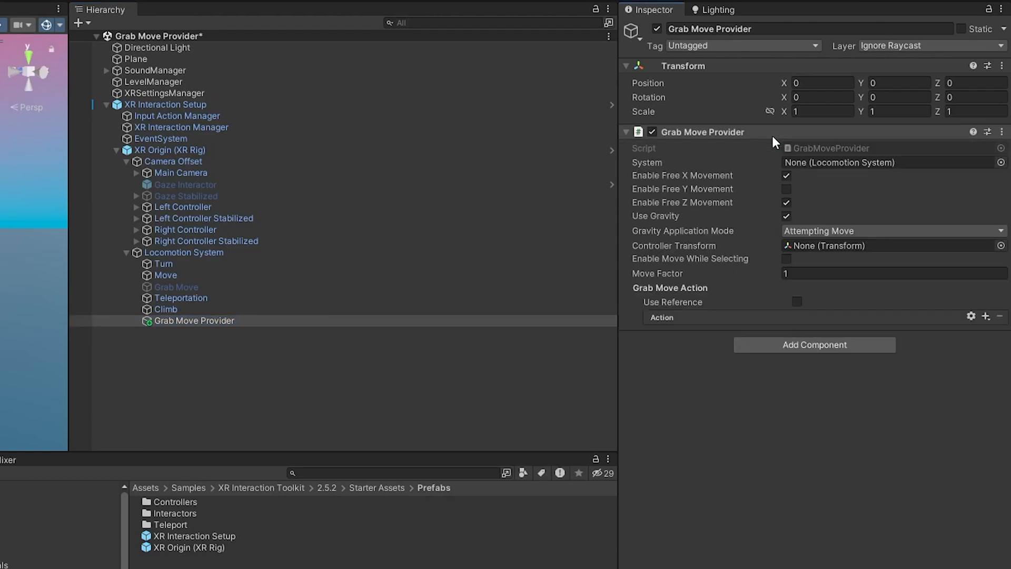
mouse_move(838, 163)
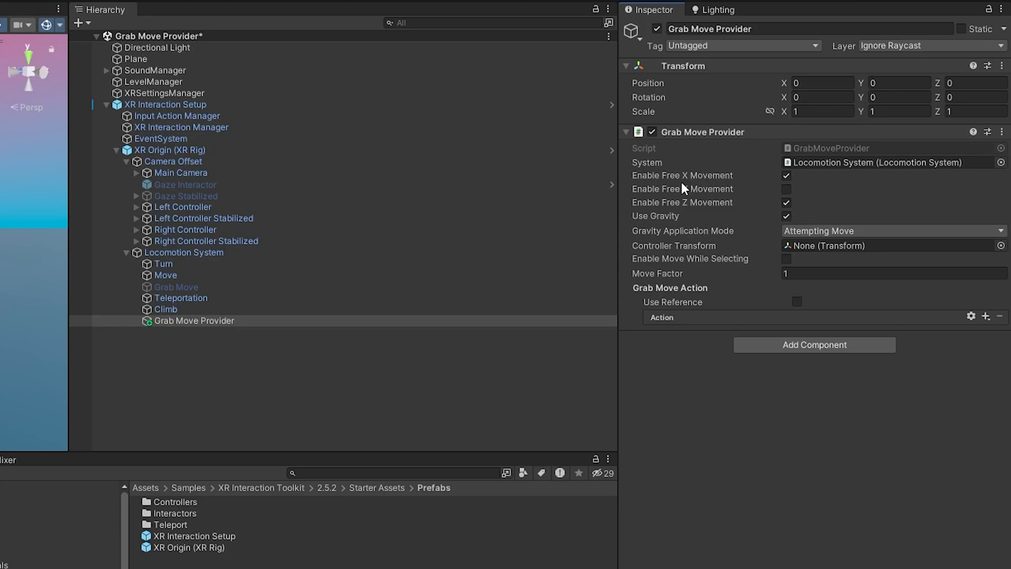
mouse_move(747, 200)
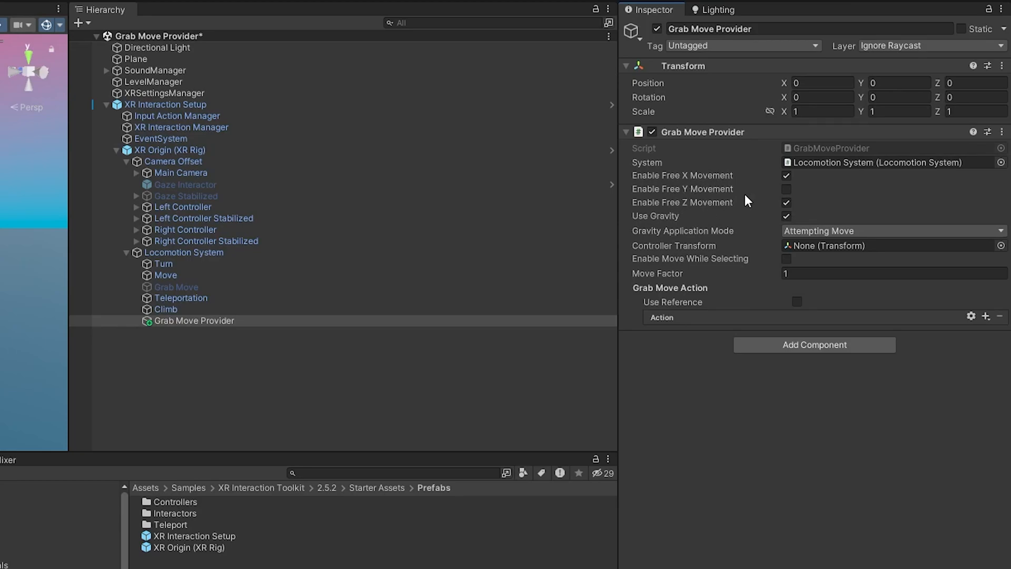
Step: Enable free X, Y and Z movement and gravity on the new Grab Move Provider
left_click(785, 188)
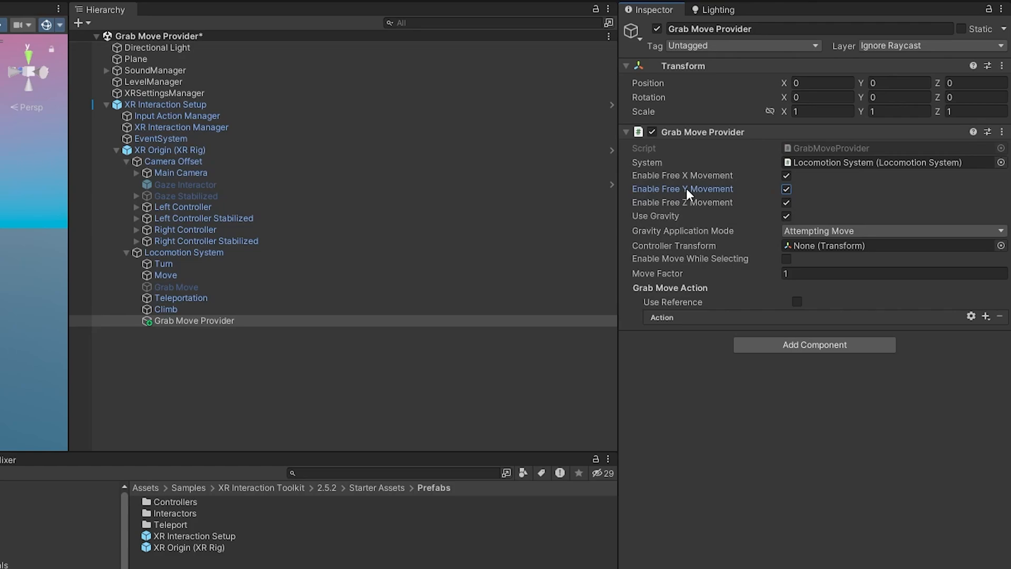
left_click(785, 202)
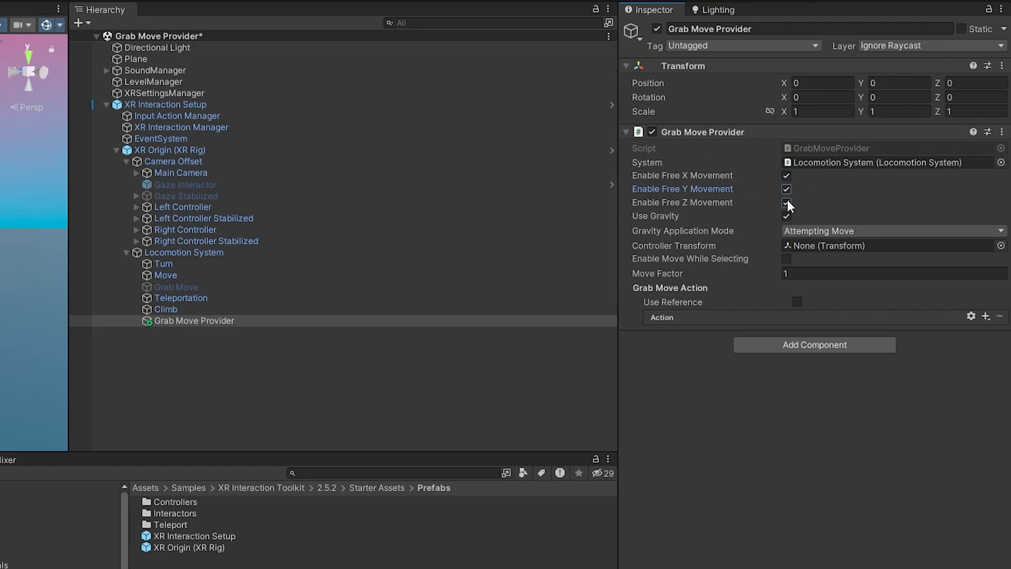
left_click(785, 216)
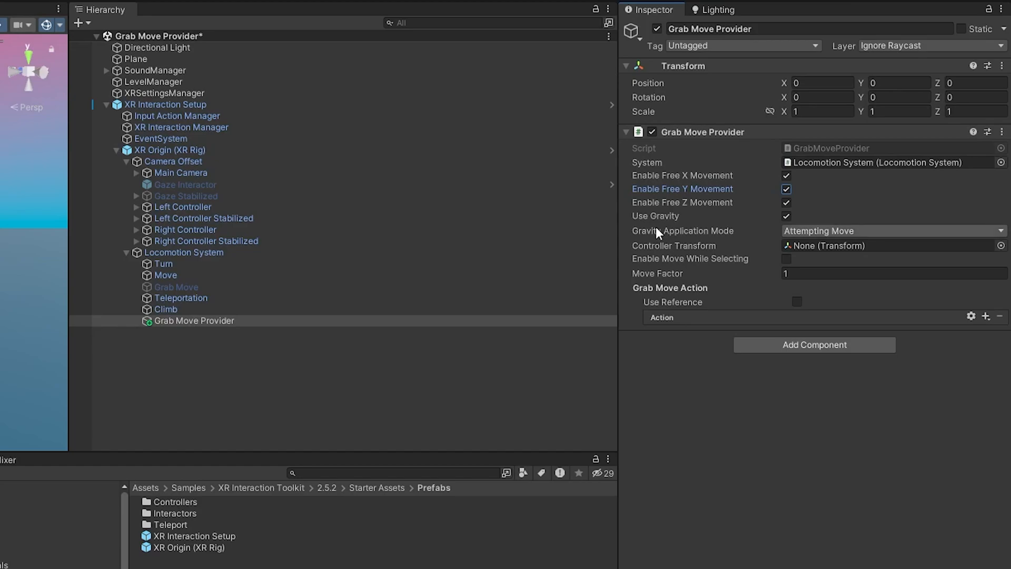
mouse_move(814, 239)
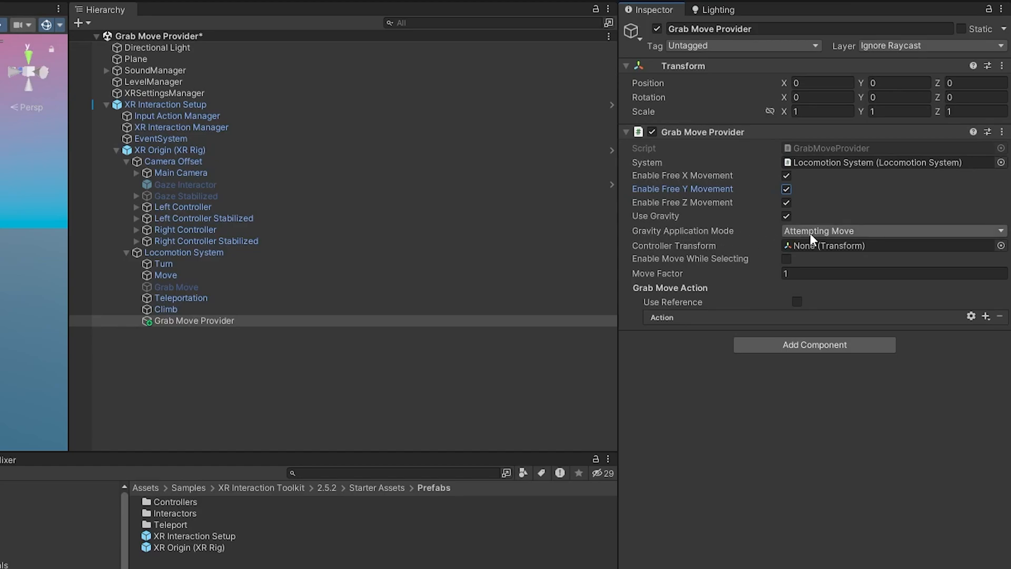
left_click(893, 231)
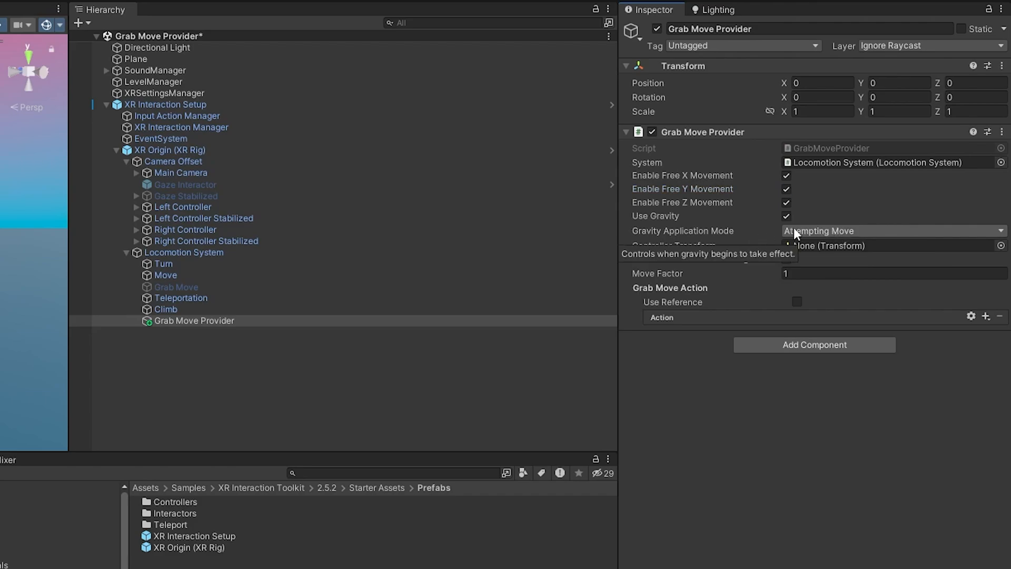
Step: Compare the Move and Climb settings, then keep Gravity Application Mode on Attempting Move
left_click(165, 275)
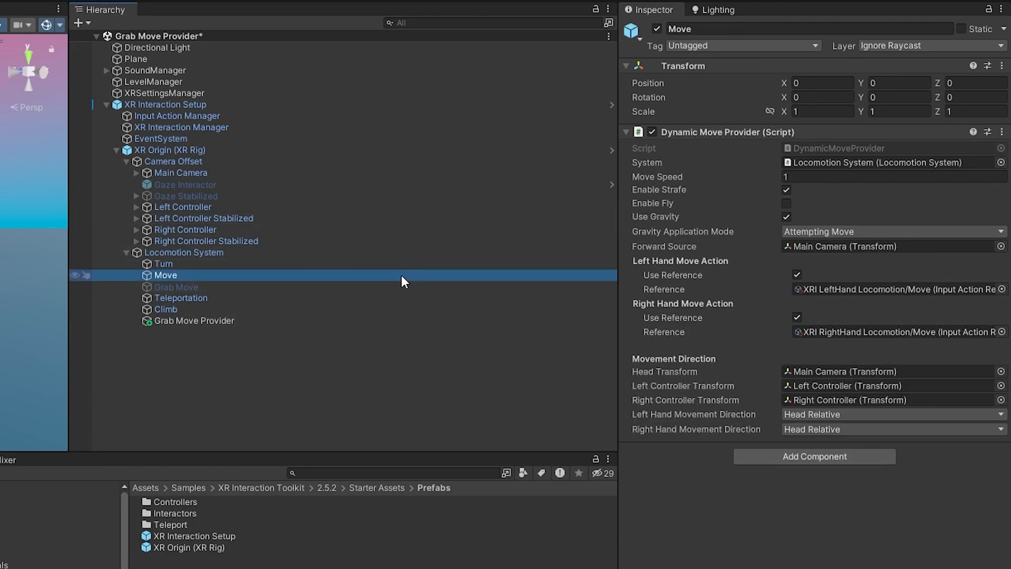
left_click(165, 308)
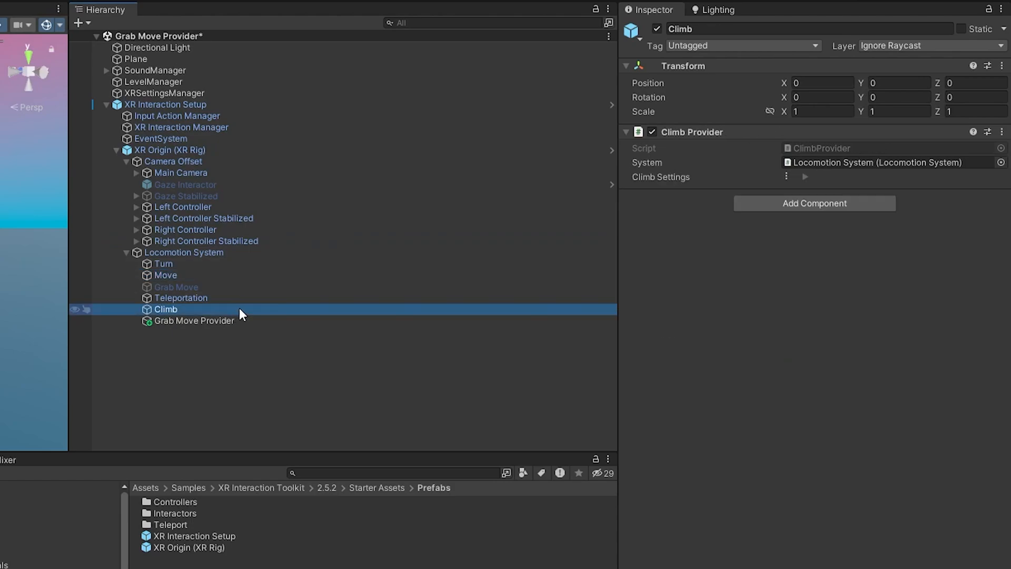
left_click(192, 320)
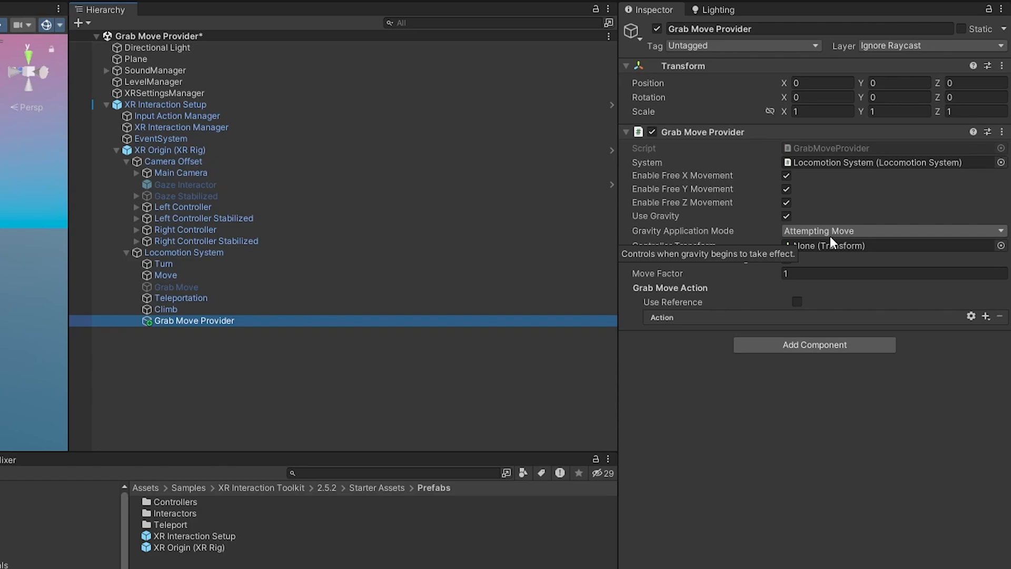
left_click(893, 231)
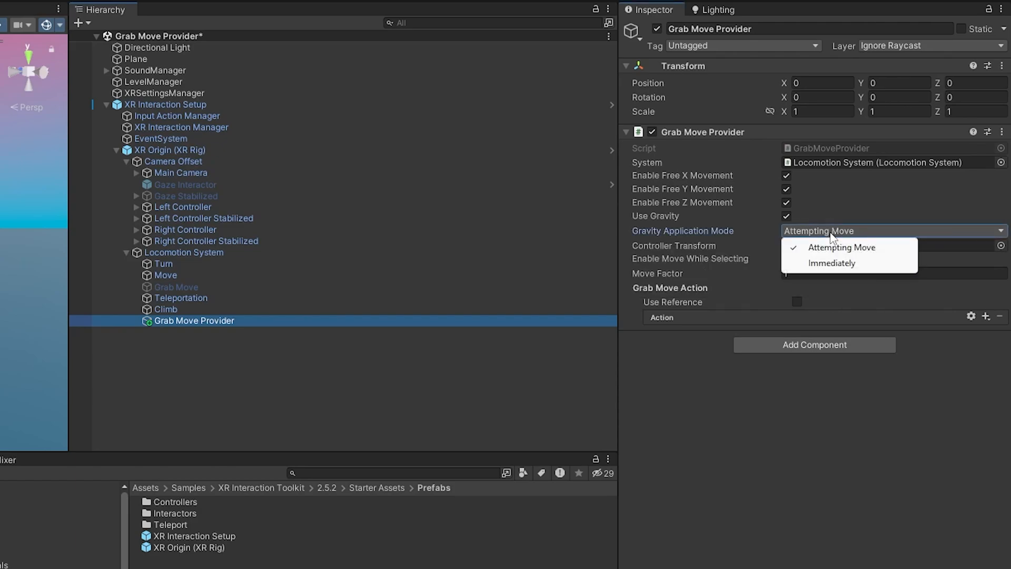
left_click(841, 247)
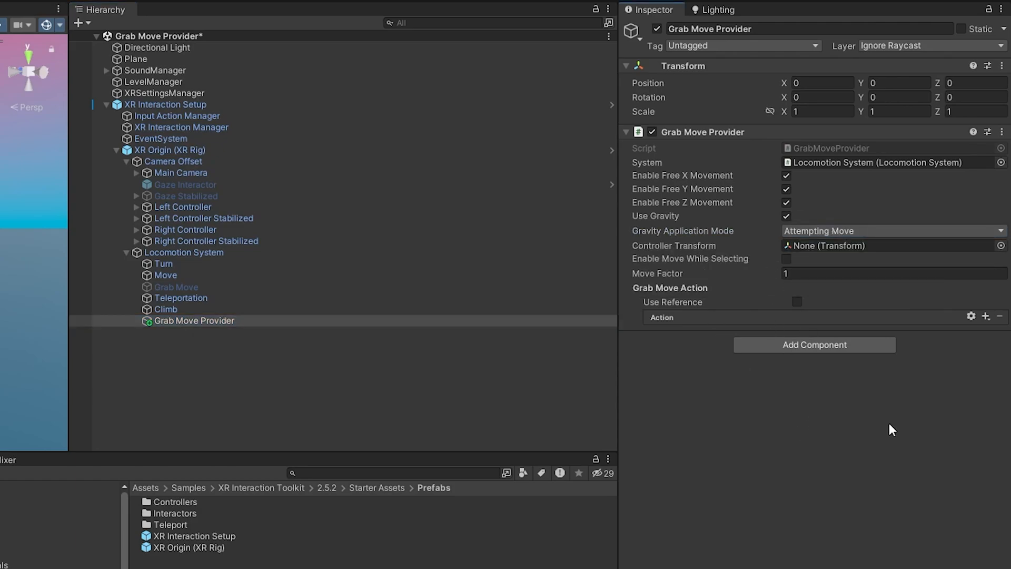
mouse_move(732, 233)
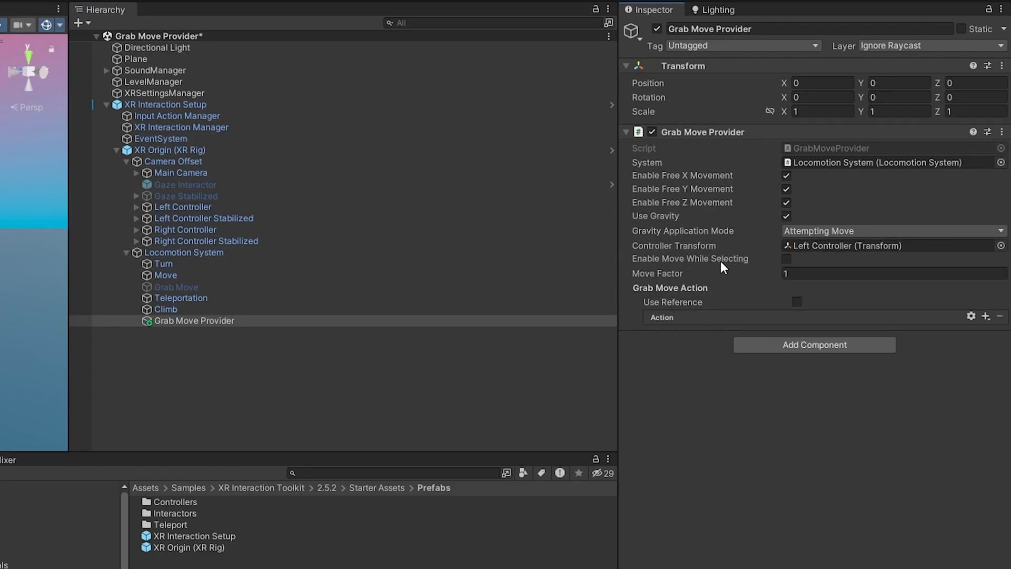
mouse_move(745, 261)
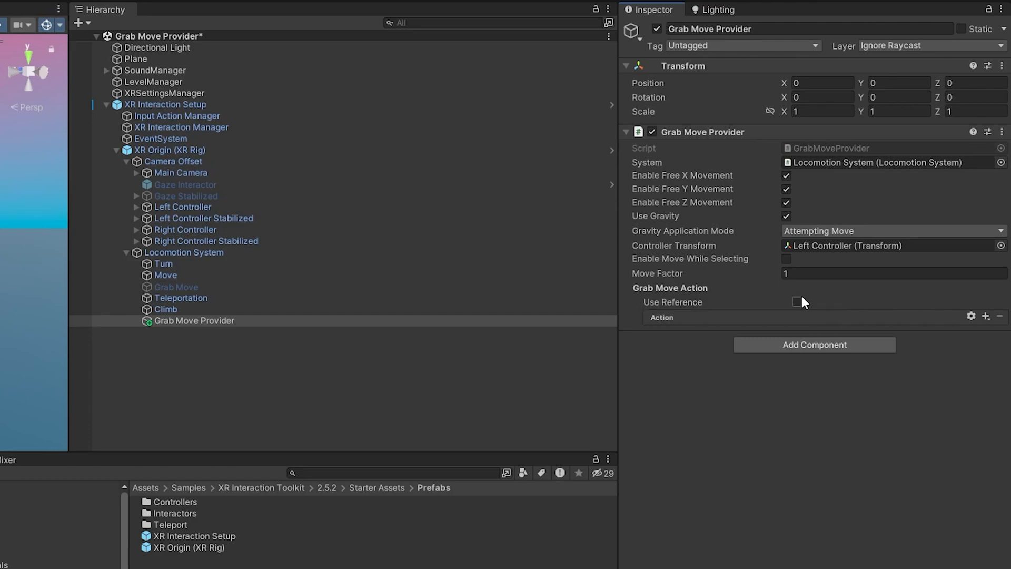
Step: Set the Grab Move Action to reference XRI LeftHand Locomotion/Grab Move
left_click(797, 301)
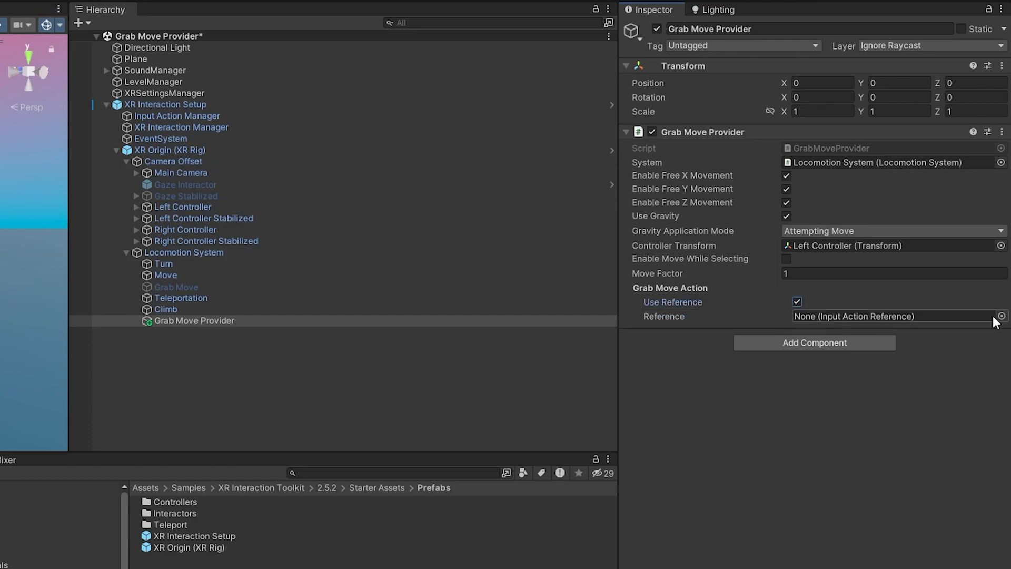
left_click(1001, 316)
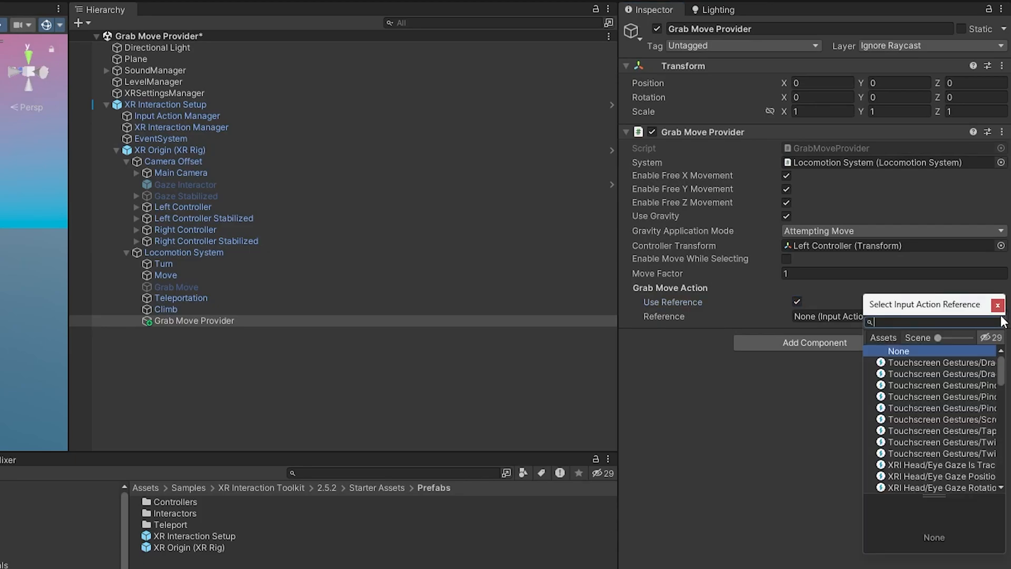
type("xri grab")
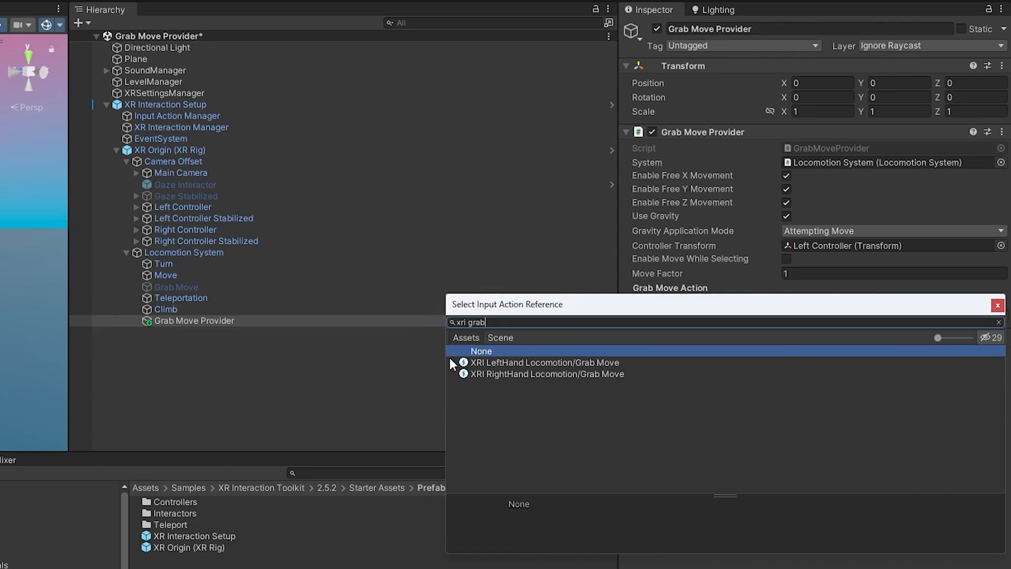
left_click(544, 361)
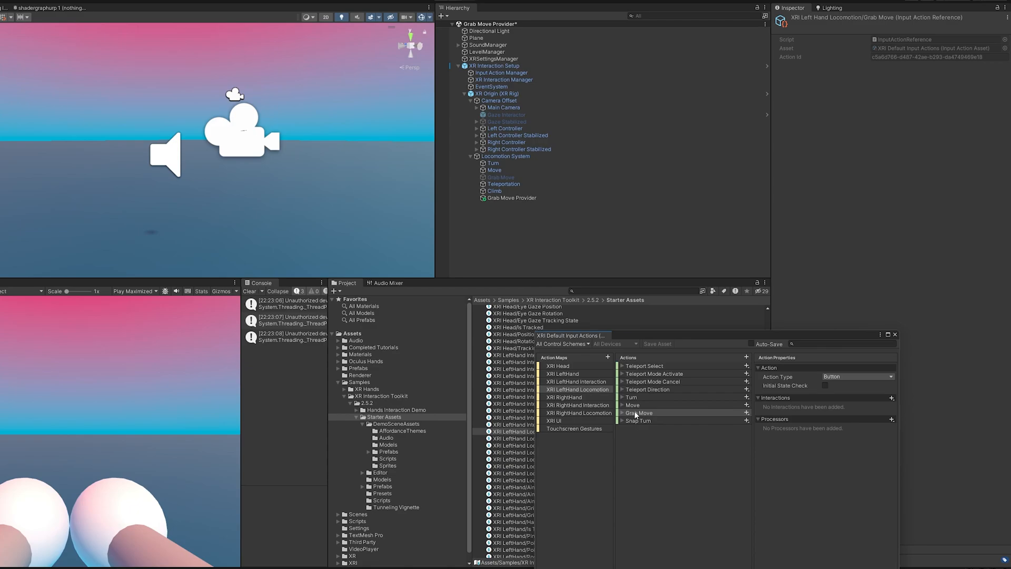
Step: Close the input actions editor and collapse the XR Origin rig
left_click(671, 420)
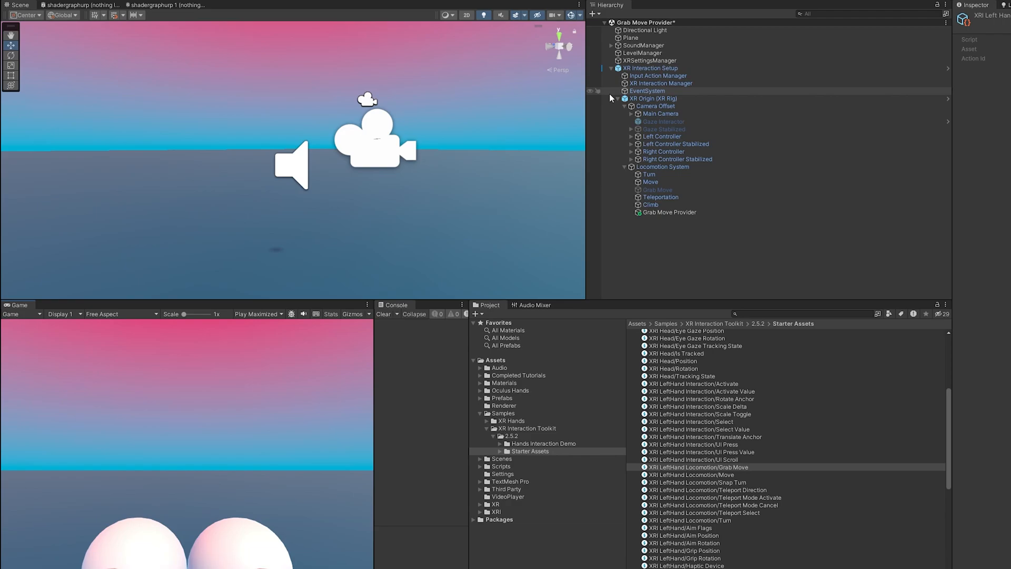
left_click(611, 99)
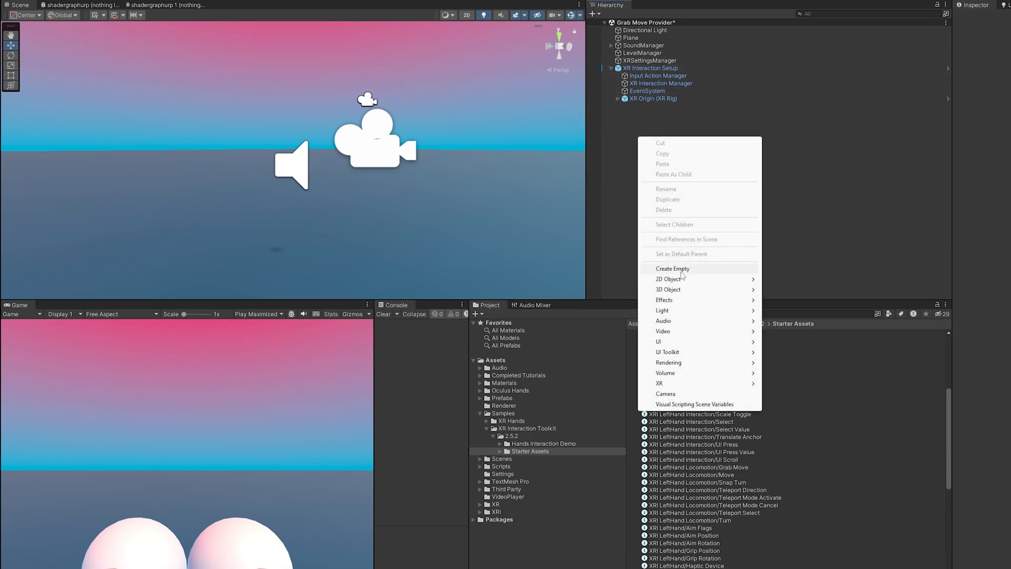
Step: Add the test cubes to the scene and reselect the Grab Move Provider object
left_click(668, 288)
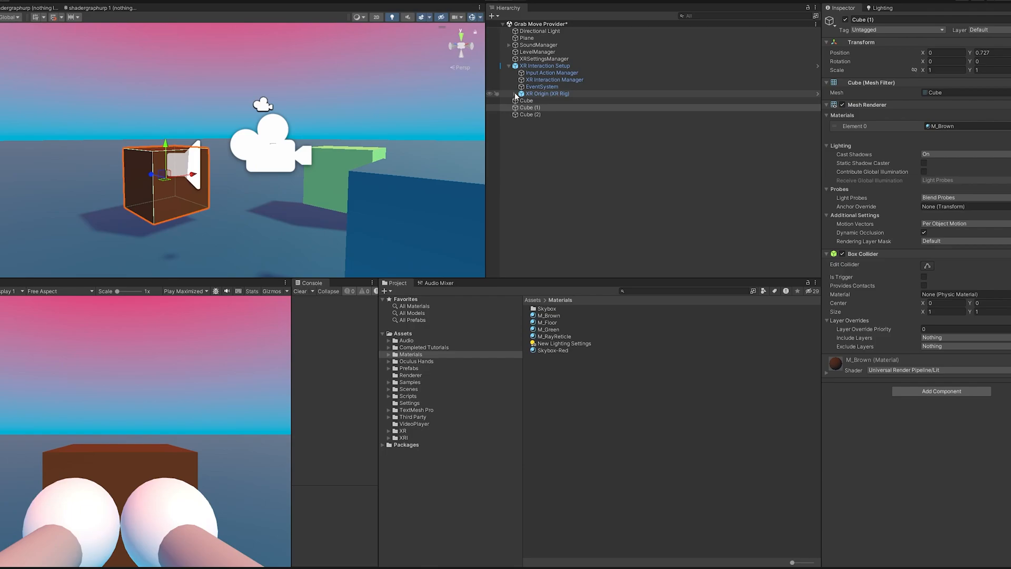
left_click(561, 198)
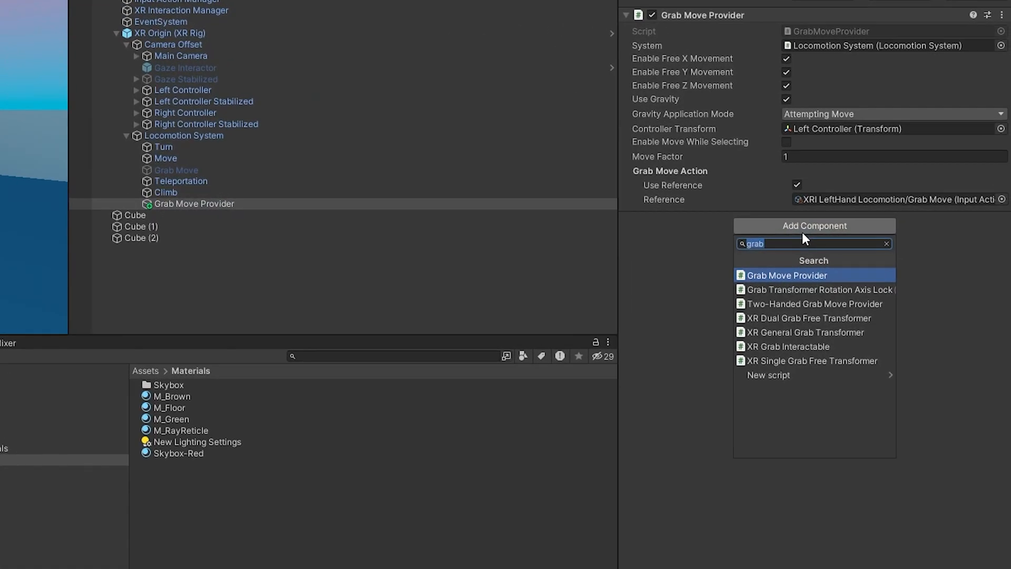
Step: Add a right-controller Grab Move Provider and a Two-Handed Grab Move Provider component
left_click(786, 275)
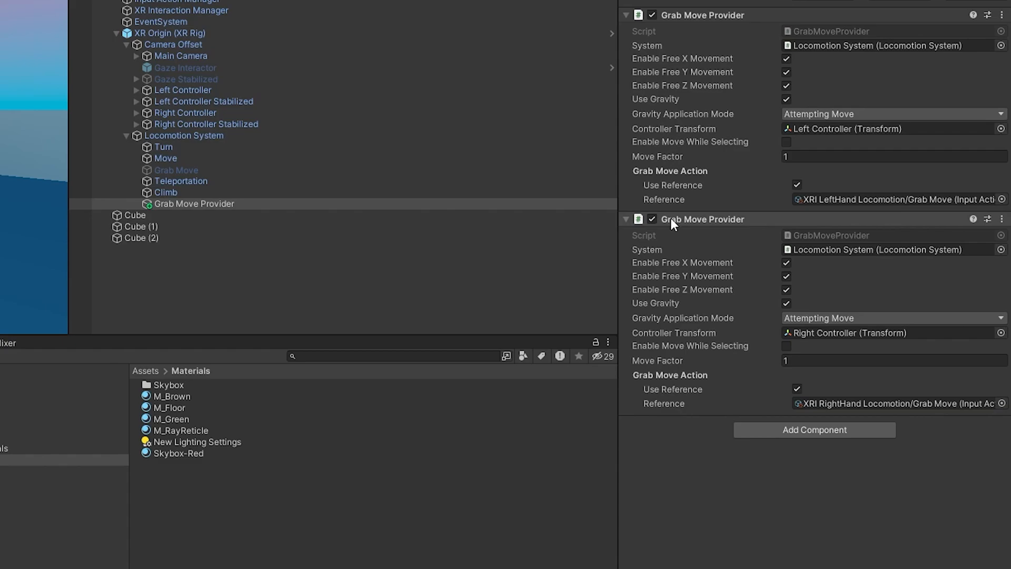
mouse_move(709, 59)
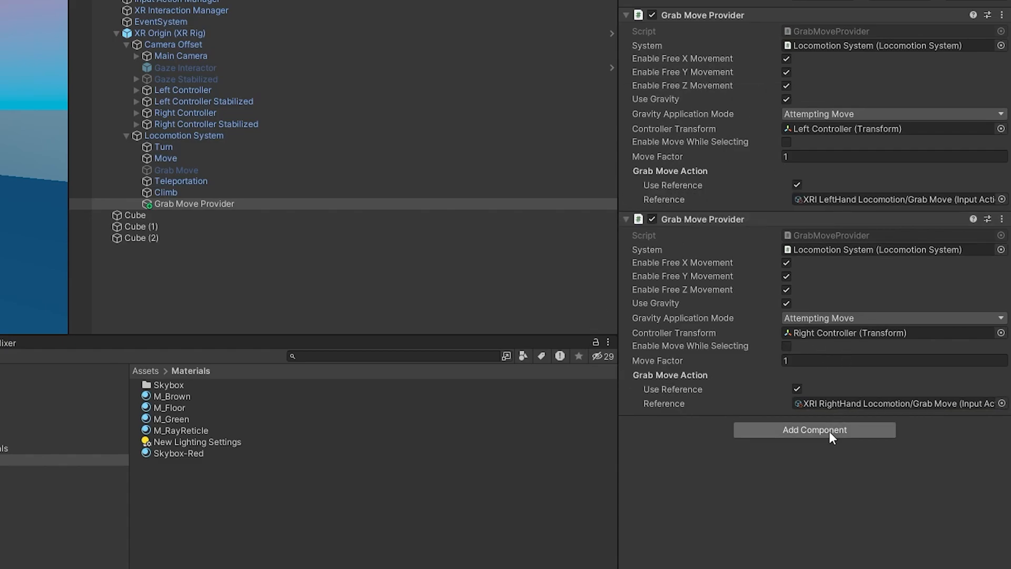
left_click(814, 430)
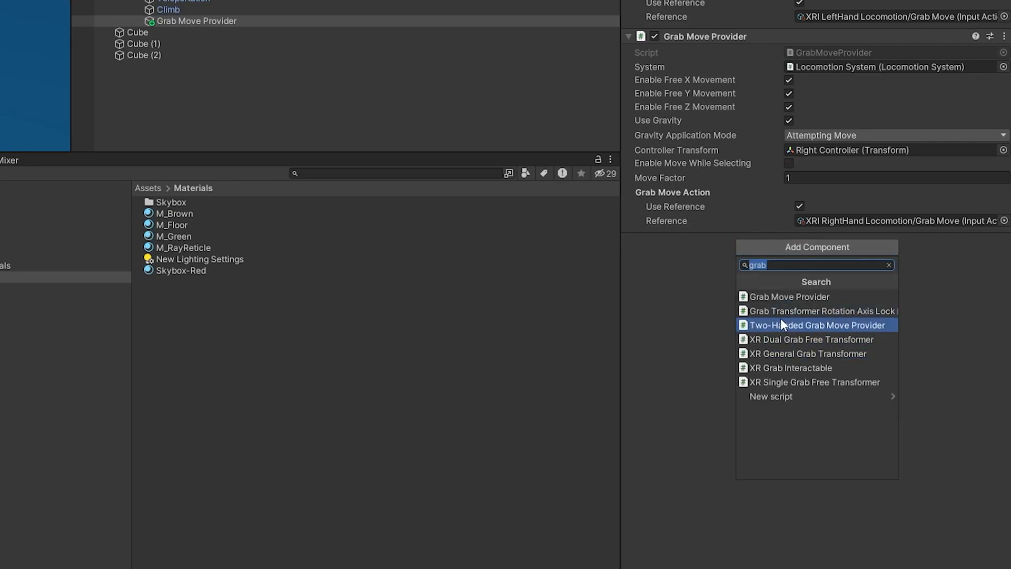
left_click(819, 324)
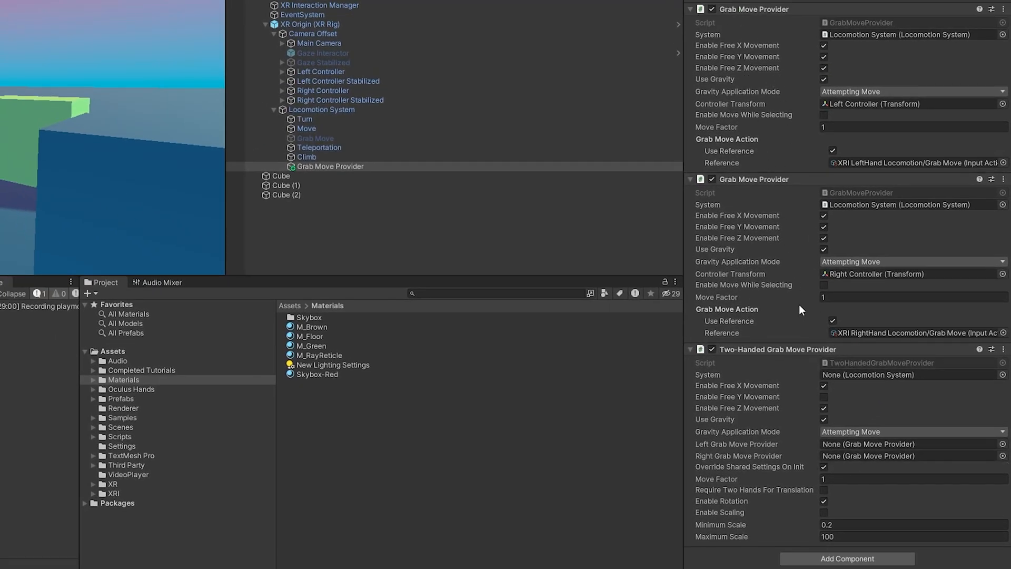
mouse_move(772, 244)
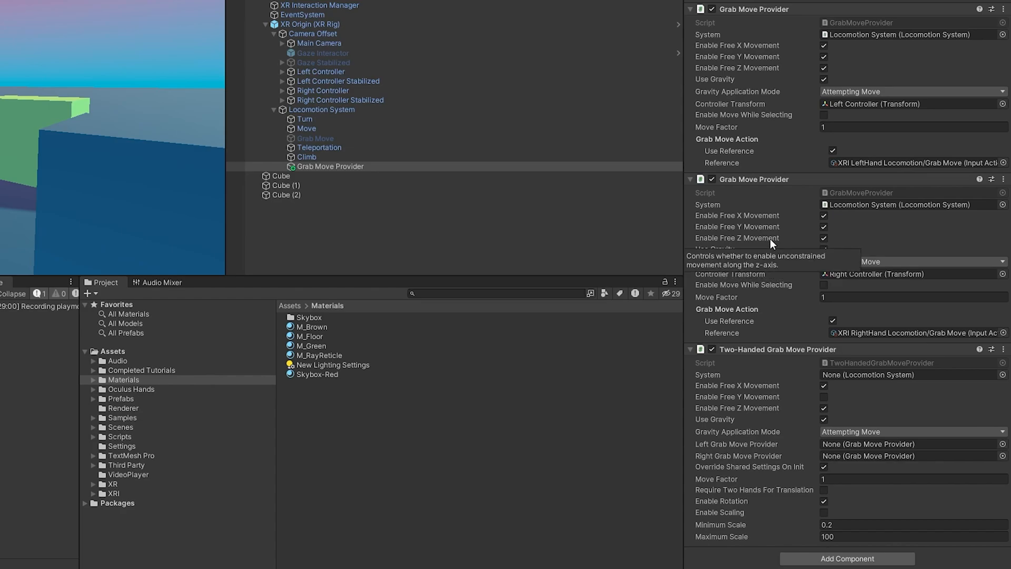
mouse_move(780, 383)
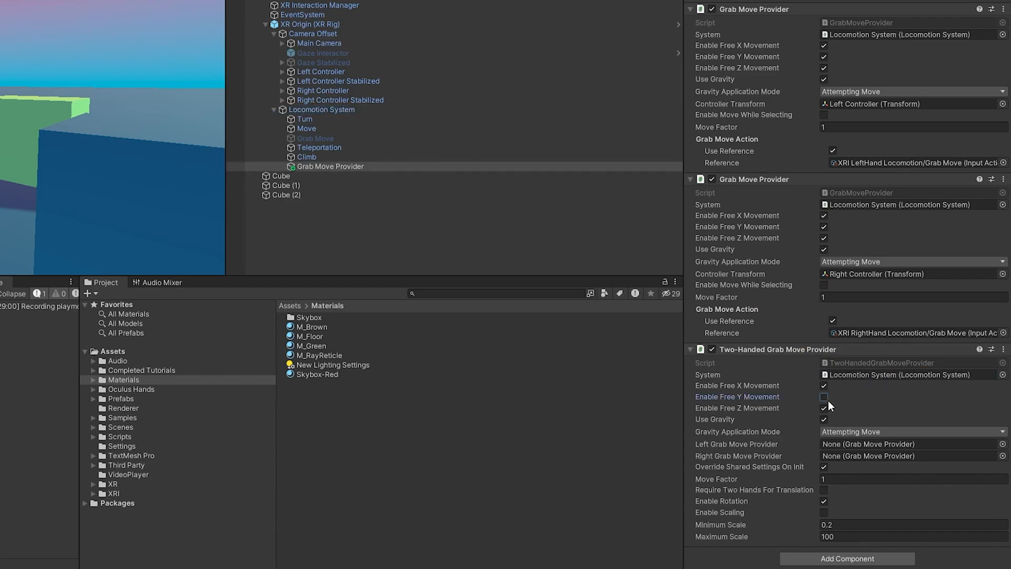
Step: Enable free Y movement on the Two-Handed provider and assign the left and right grab move providers
left_click(824, 397)
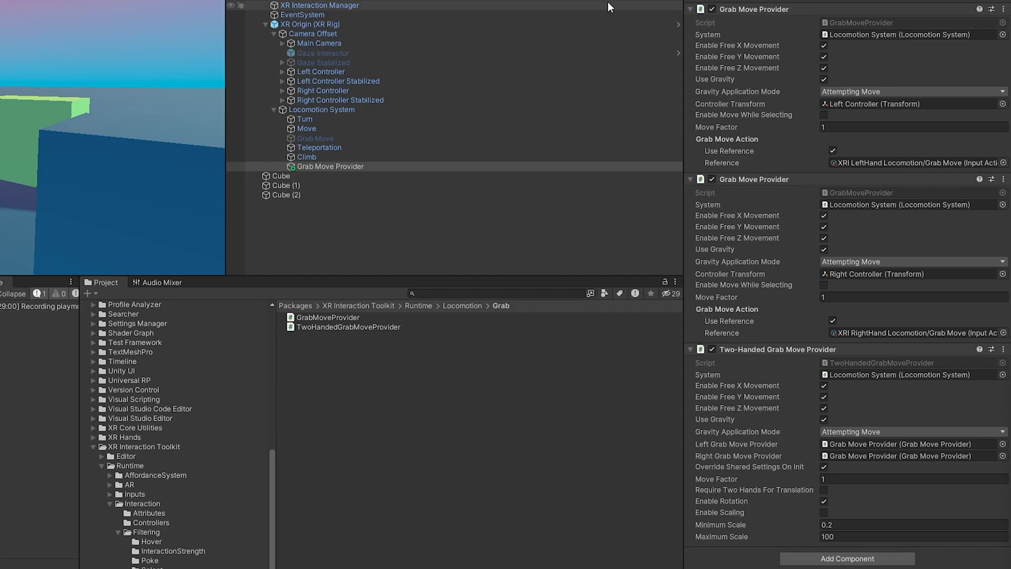
mouse_move(829, 476)
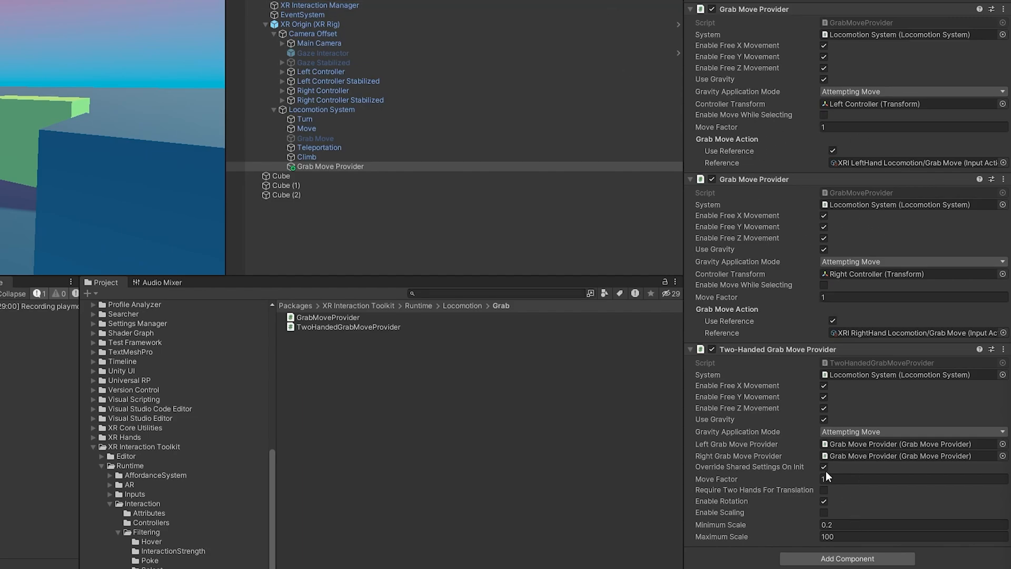
mouse_move(823, 490)
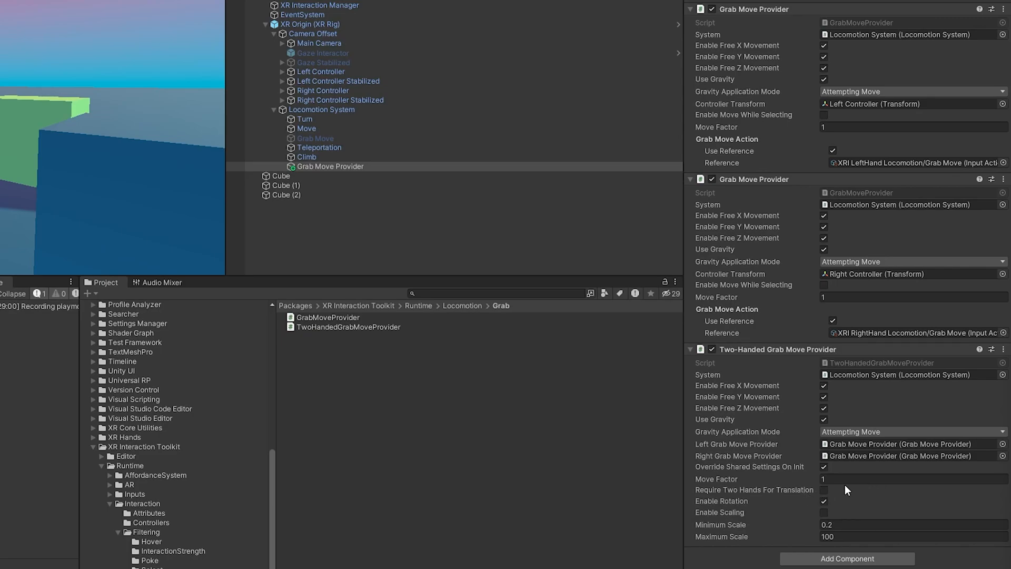
left_click(823, 501)
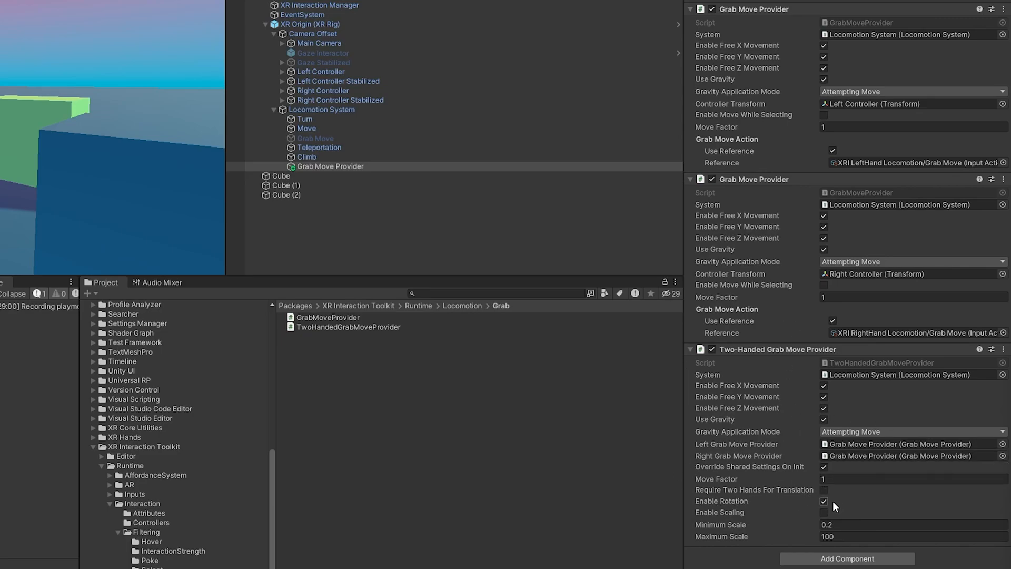
left_click(823, 512)
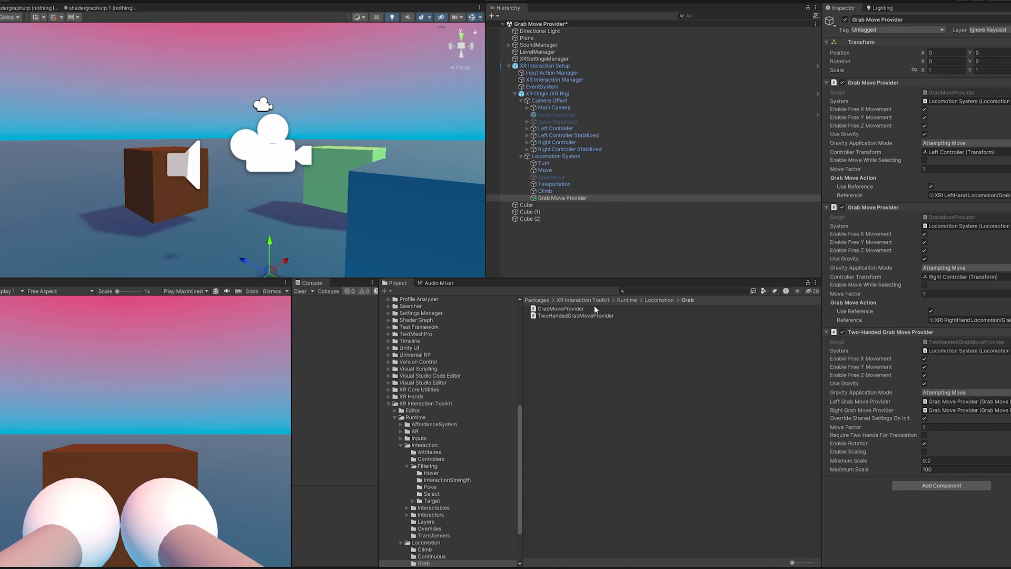
mouse_move(641, 332)
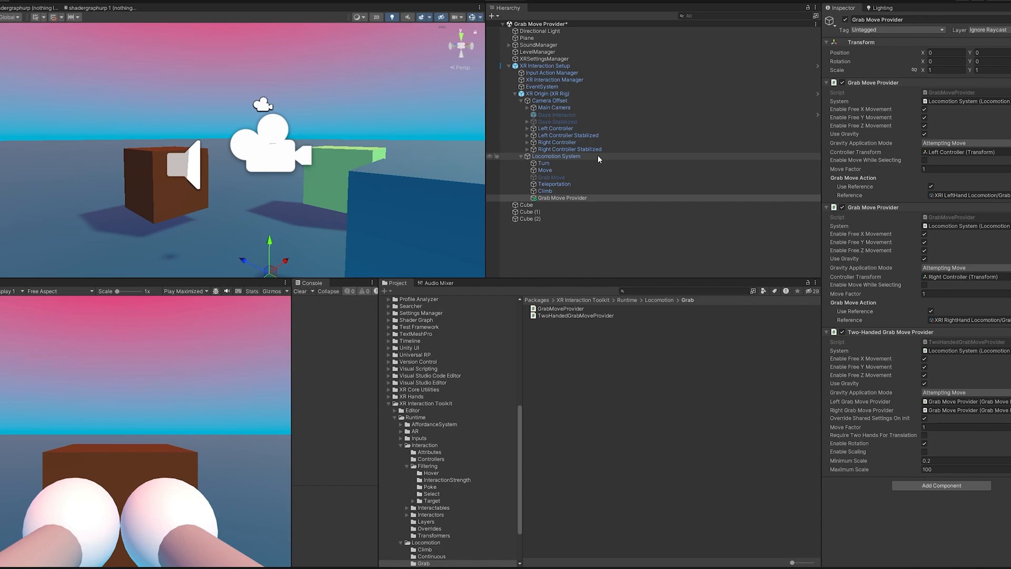
mouse_move(653, 162)
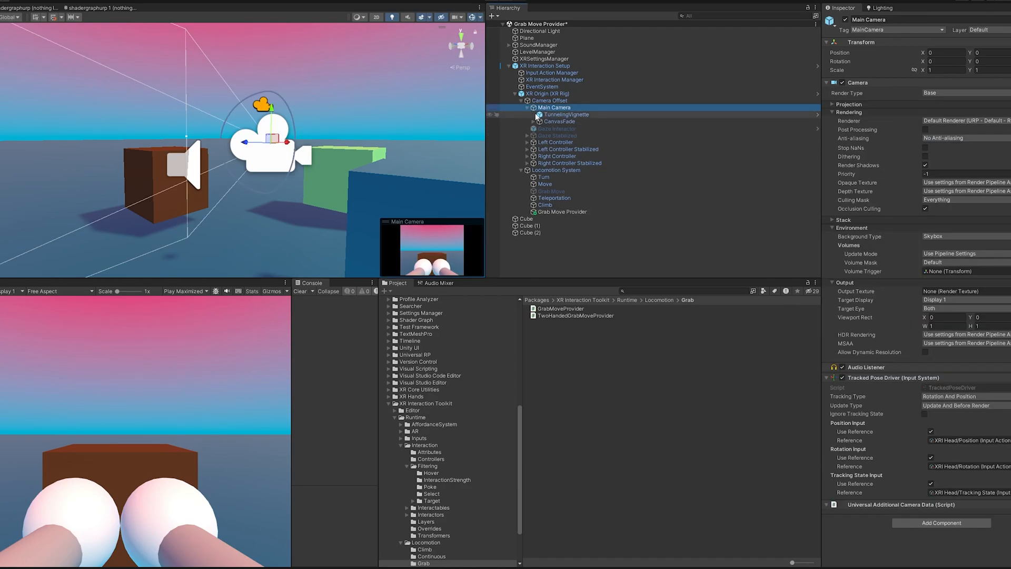
Step: Select TunnelingVignette under Main Camera and search the project for its Starter Assets prefab
left_click(567, 114)
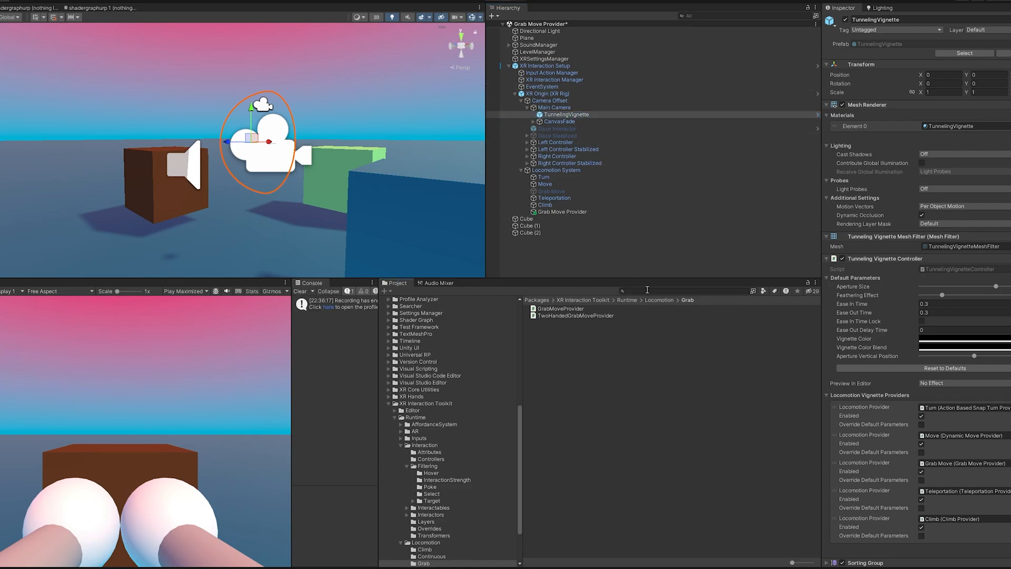
type("tun")
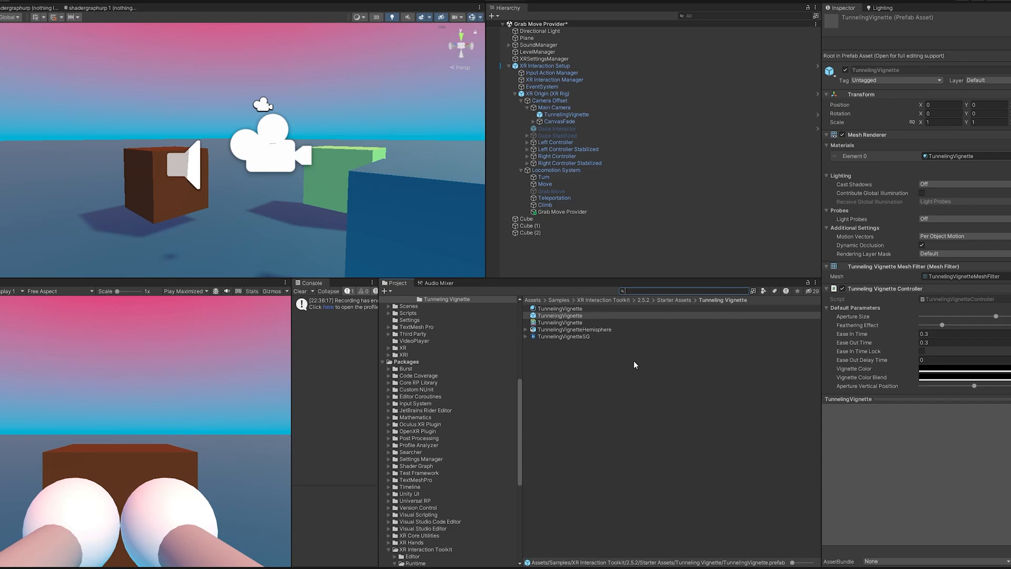
mouse_move(699, 272)
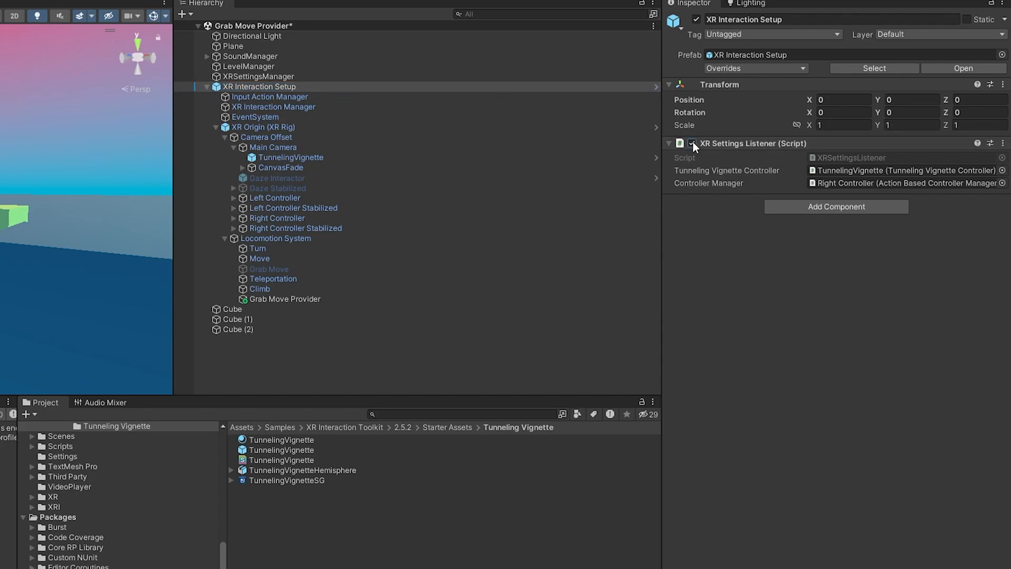
Step: Disable XR Settings Listener and follow its Tunneling Vignette Controller reference to TunnelingVignette
left_click(694, 144)
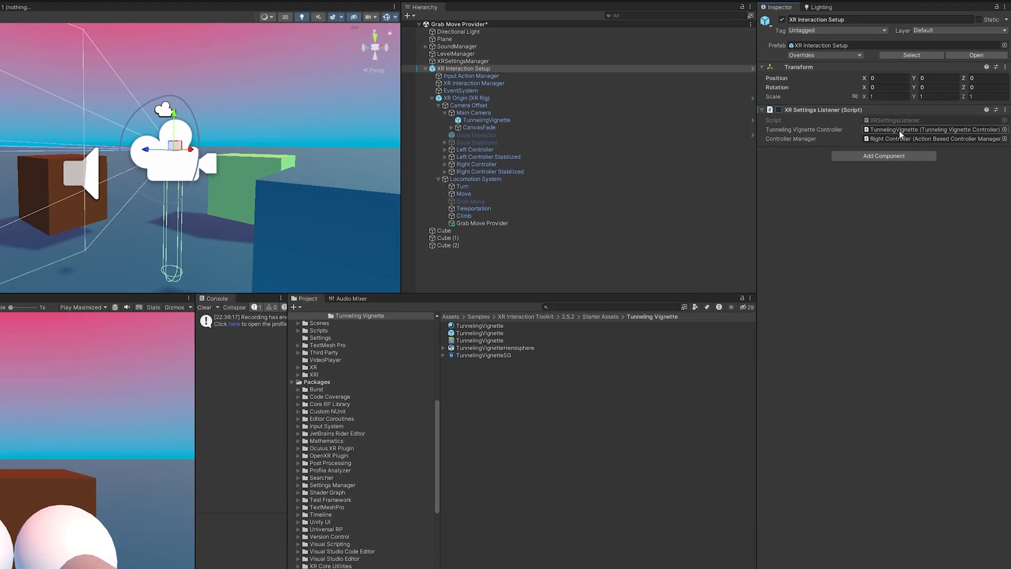
left_click(487, 120)
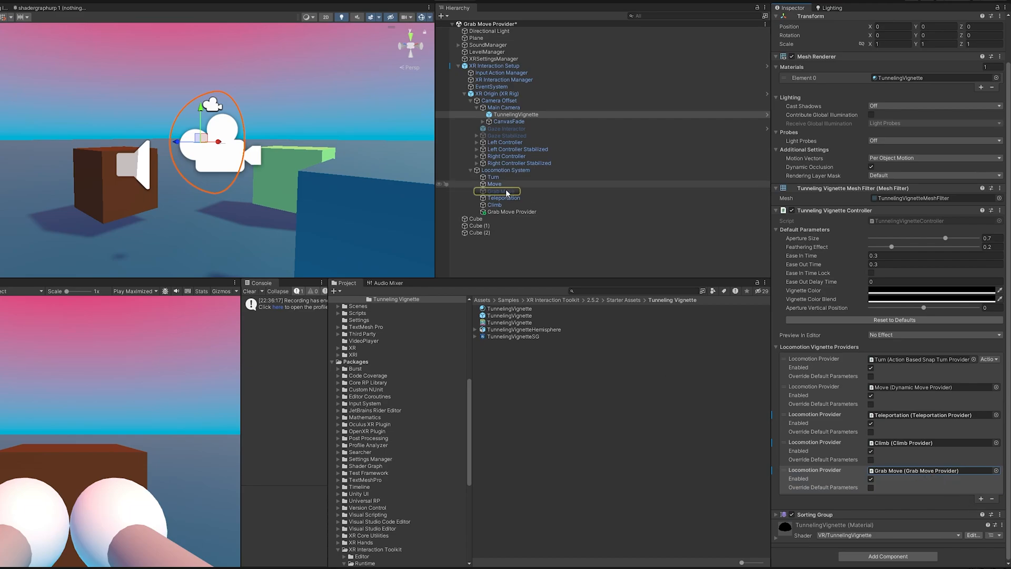
Step: Inspect the rig's Grab Move object, then reselect TunnelingVignette to edit its provider list
left_click(501, 190)
type("Grab Move")
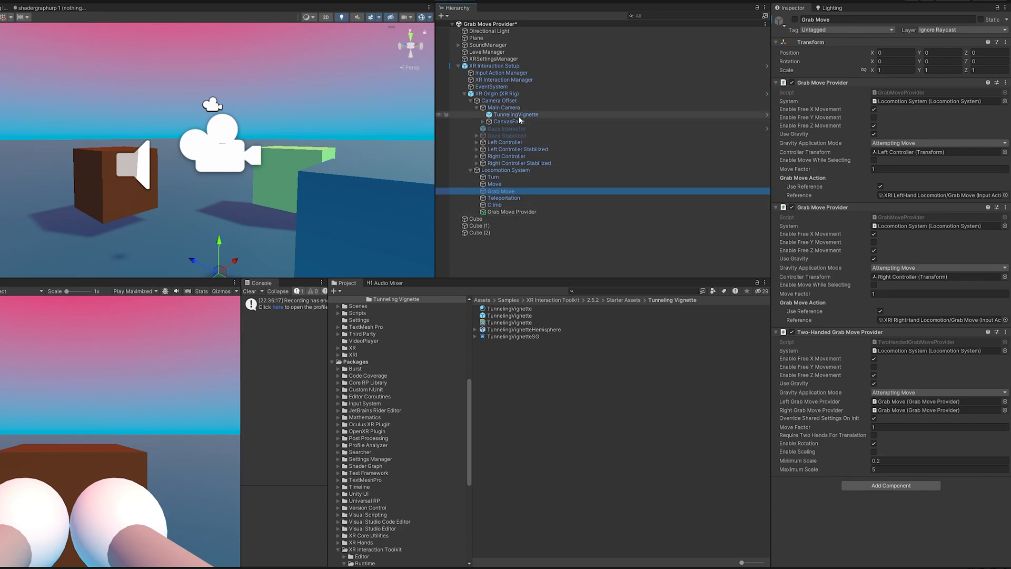
left_click(515, 114)
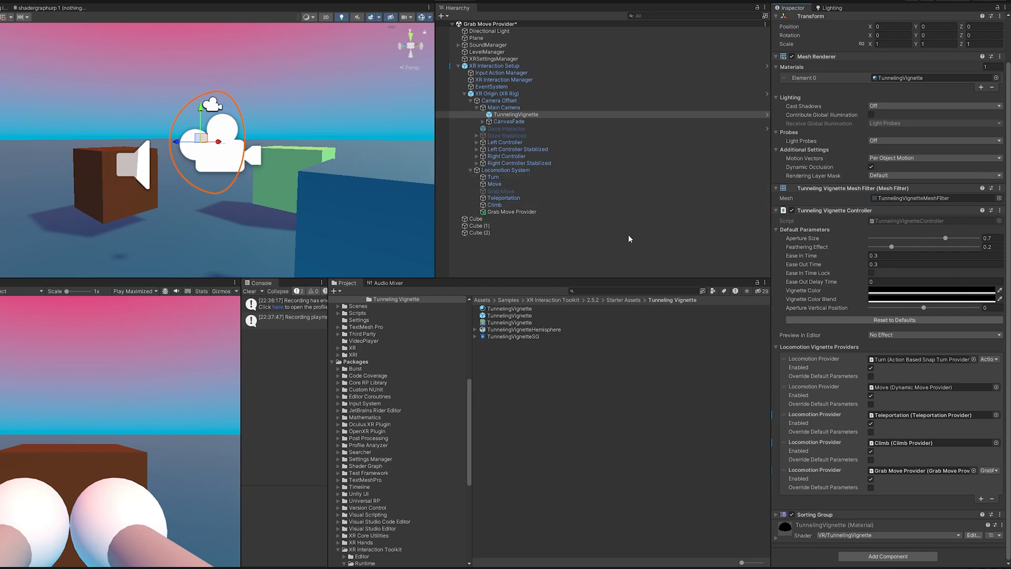
mouse_move(688, 350)
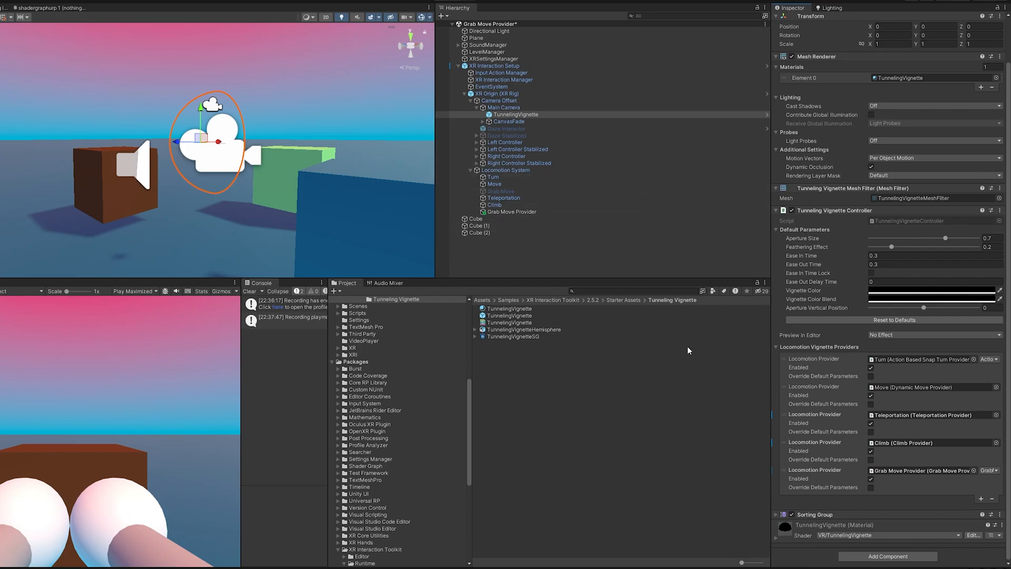
mouse_move(739, 278)
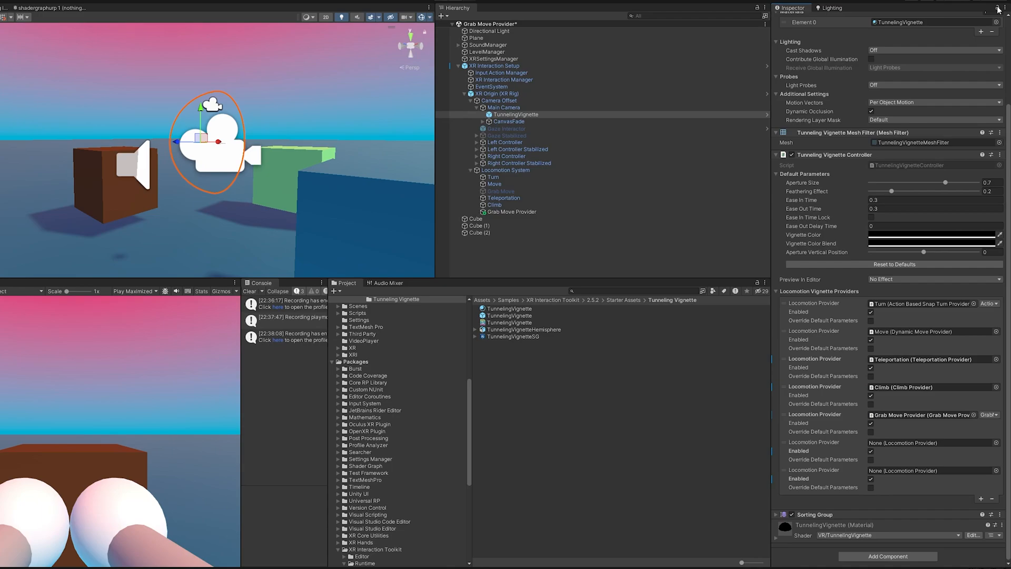
Step: Lock the Inspector on TunnelingVignette and select Grab Move Provider to view its components alongside
left_click(997, 8)
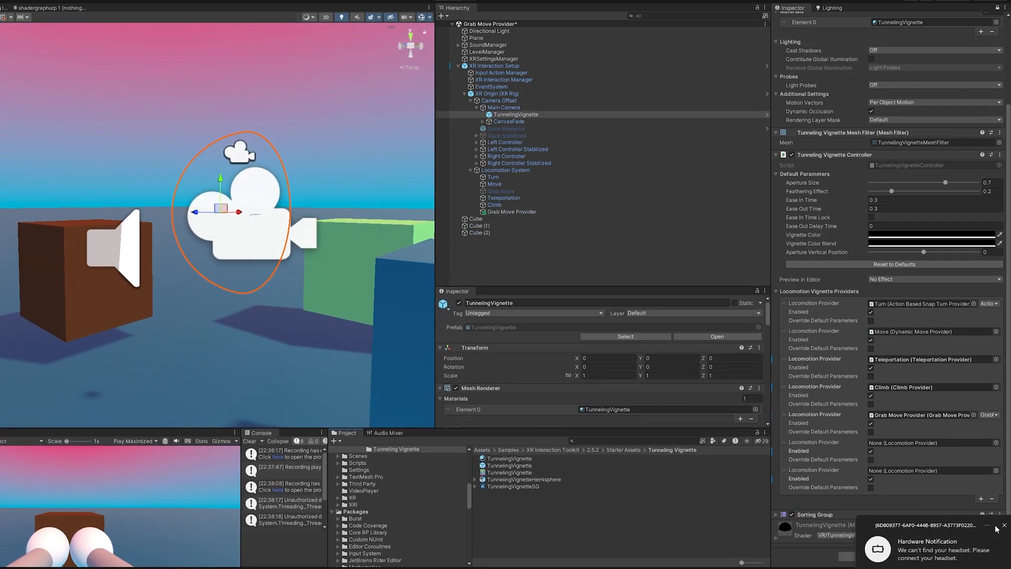
left_click(511, 212)
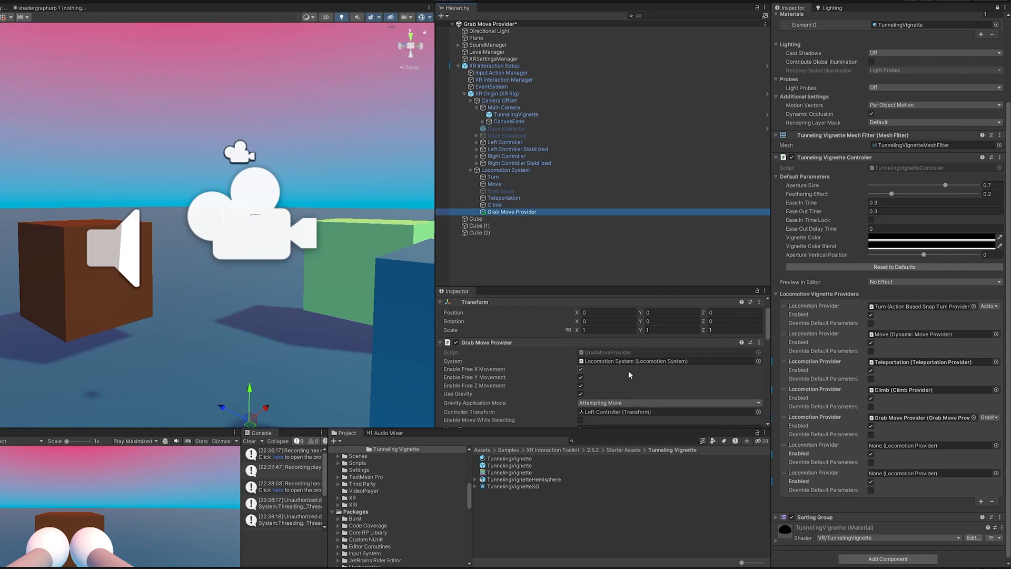